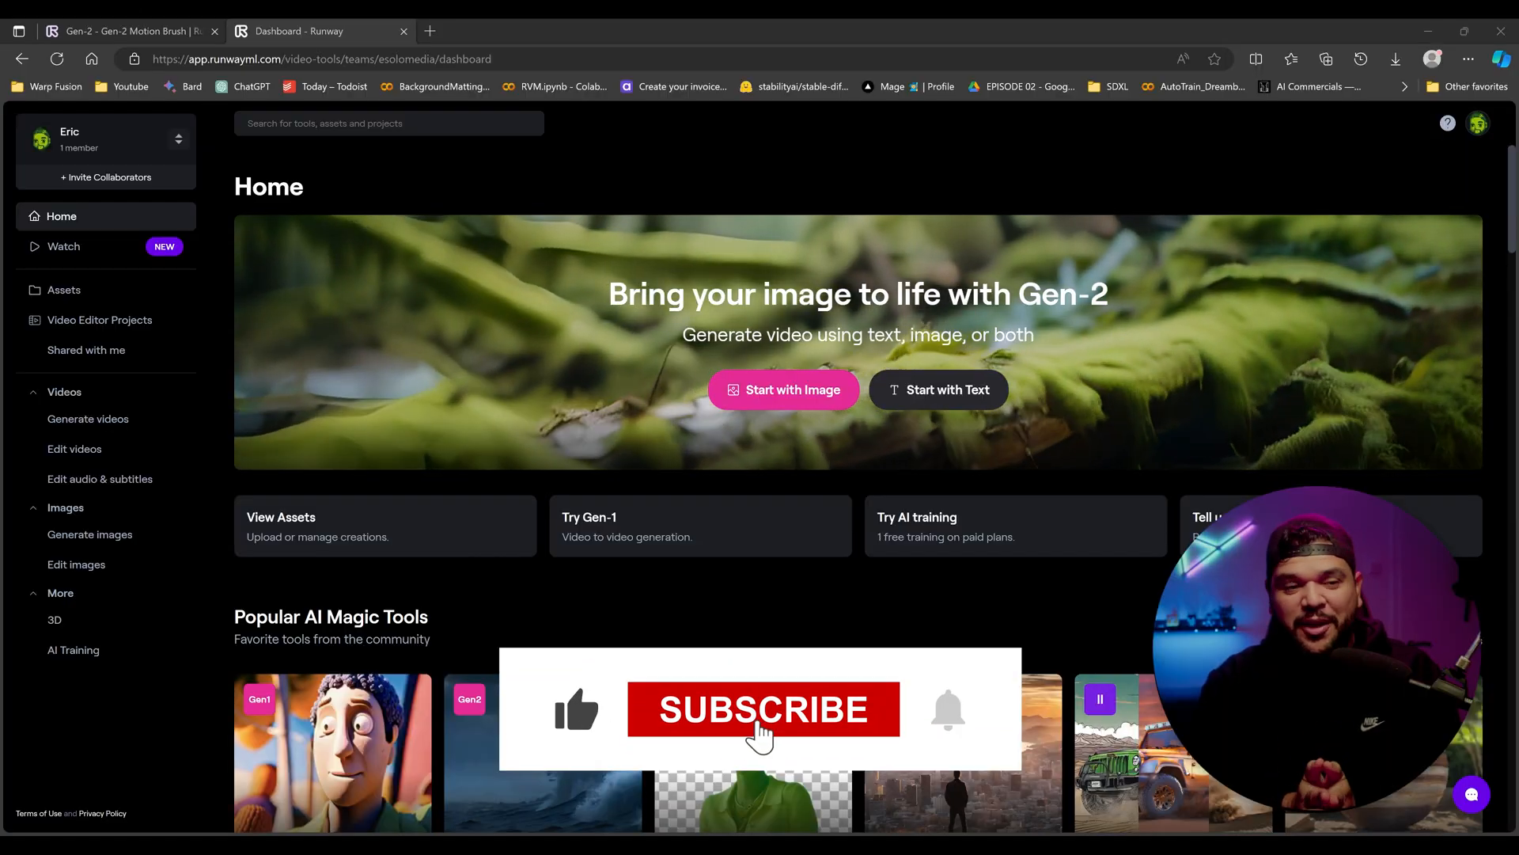
Step: Load the blue water-man still as image input and brush motion over the splash right of his head
left_click(763, 709)
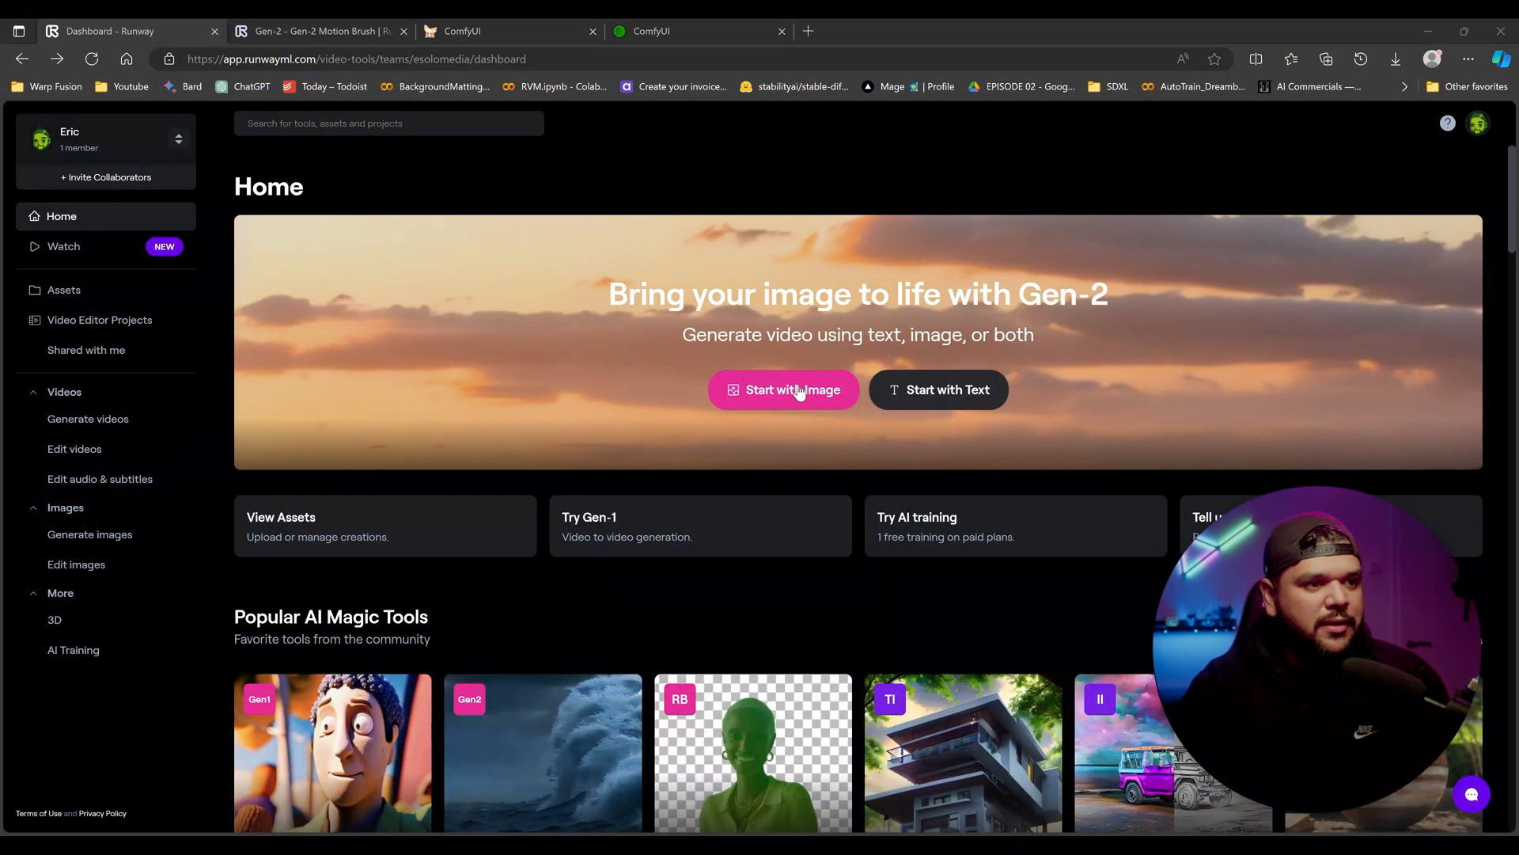
left_click(784, 389)
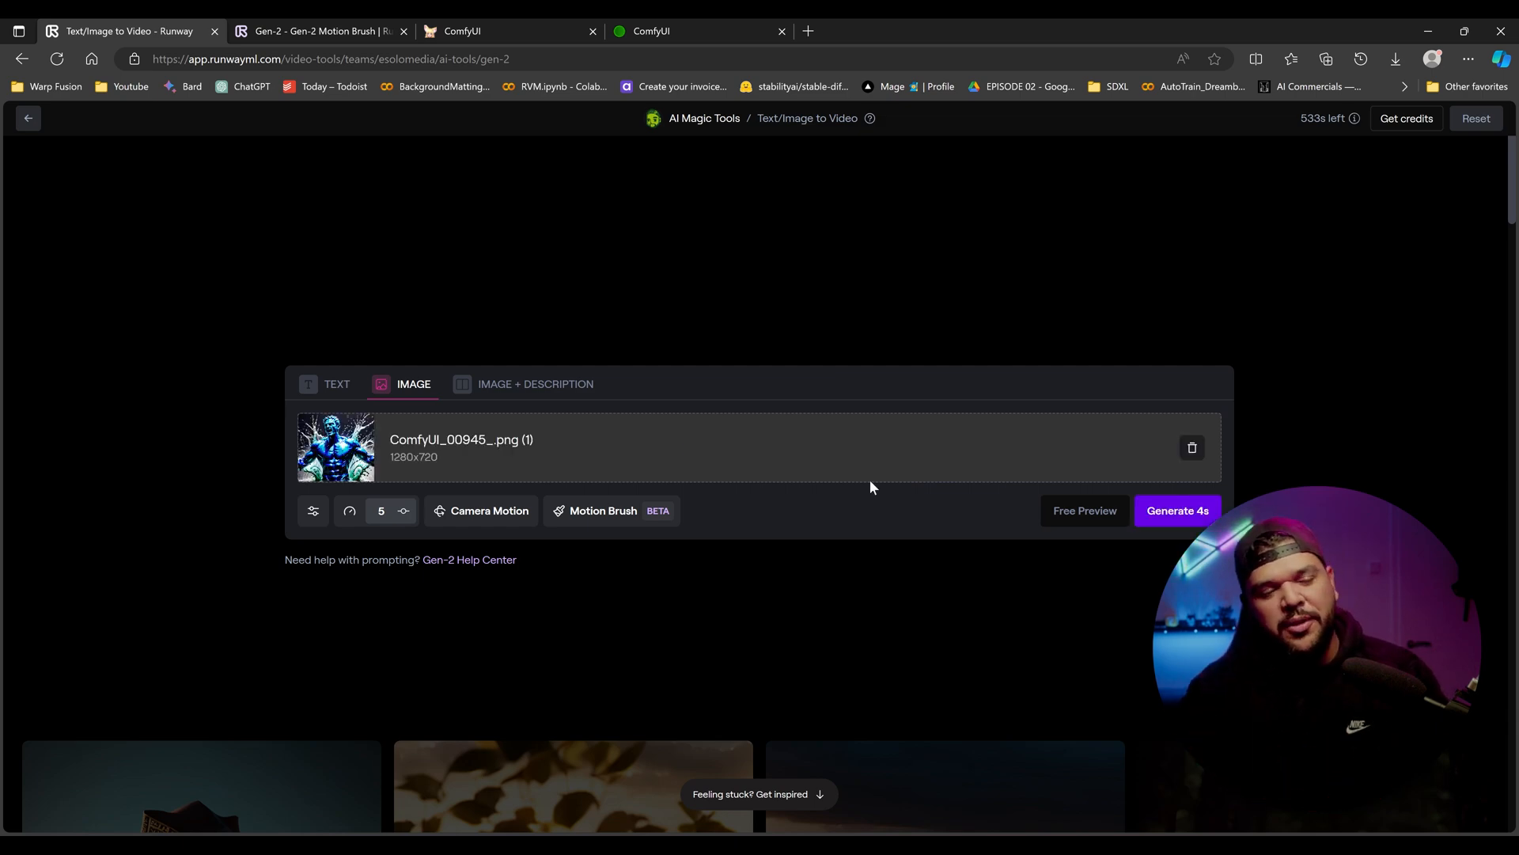
left_click(603, 511)
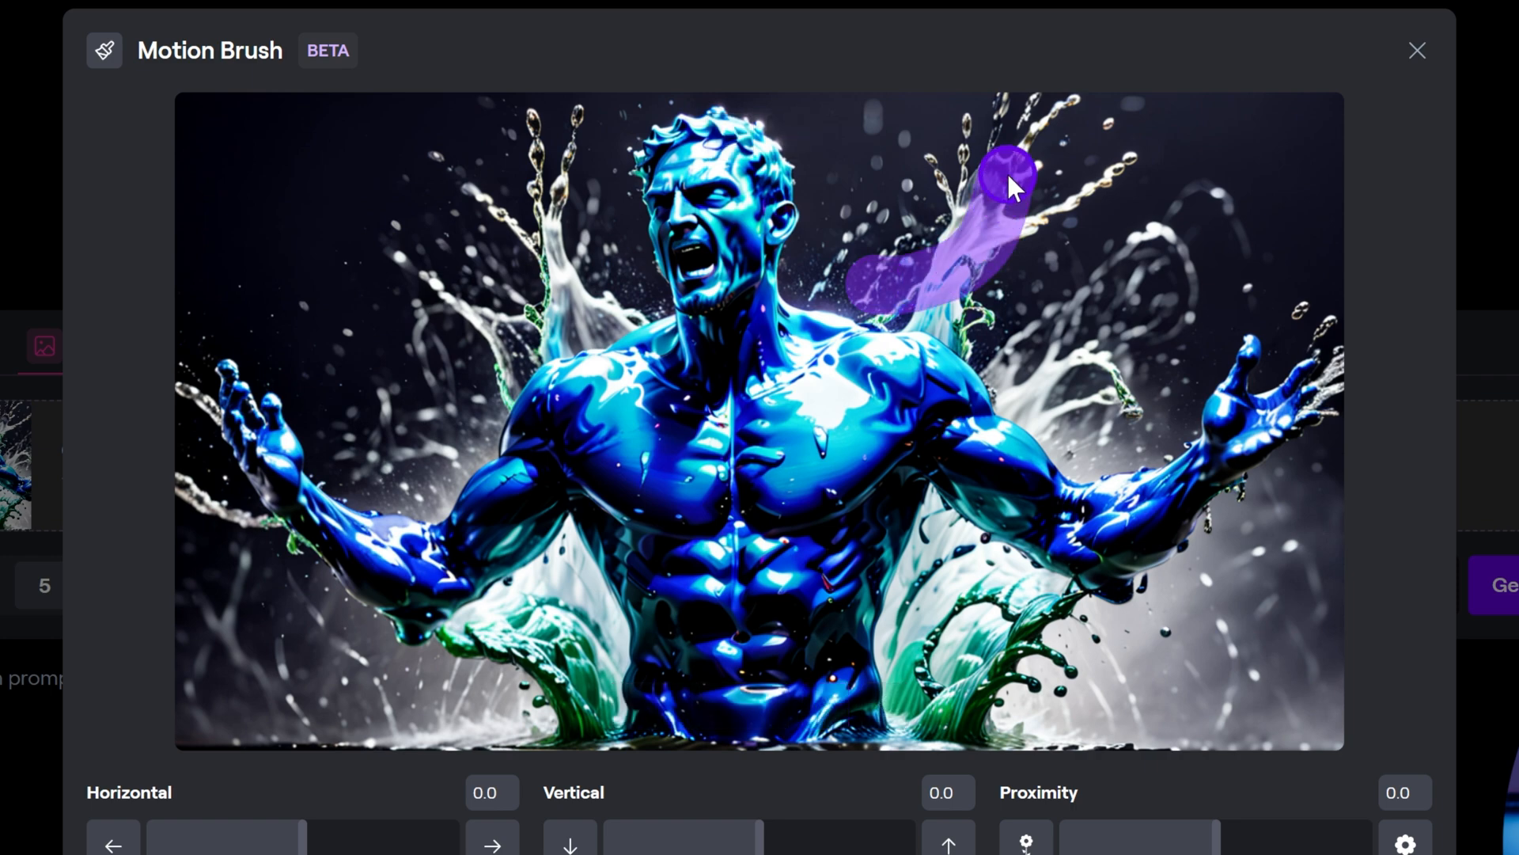
left_click_drag(1008, 183, 193, 493)
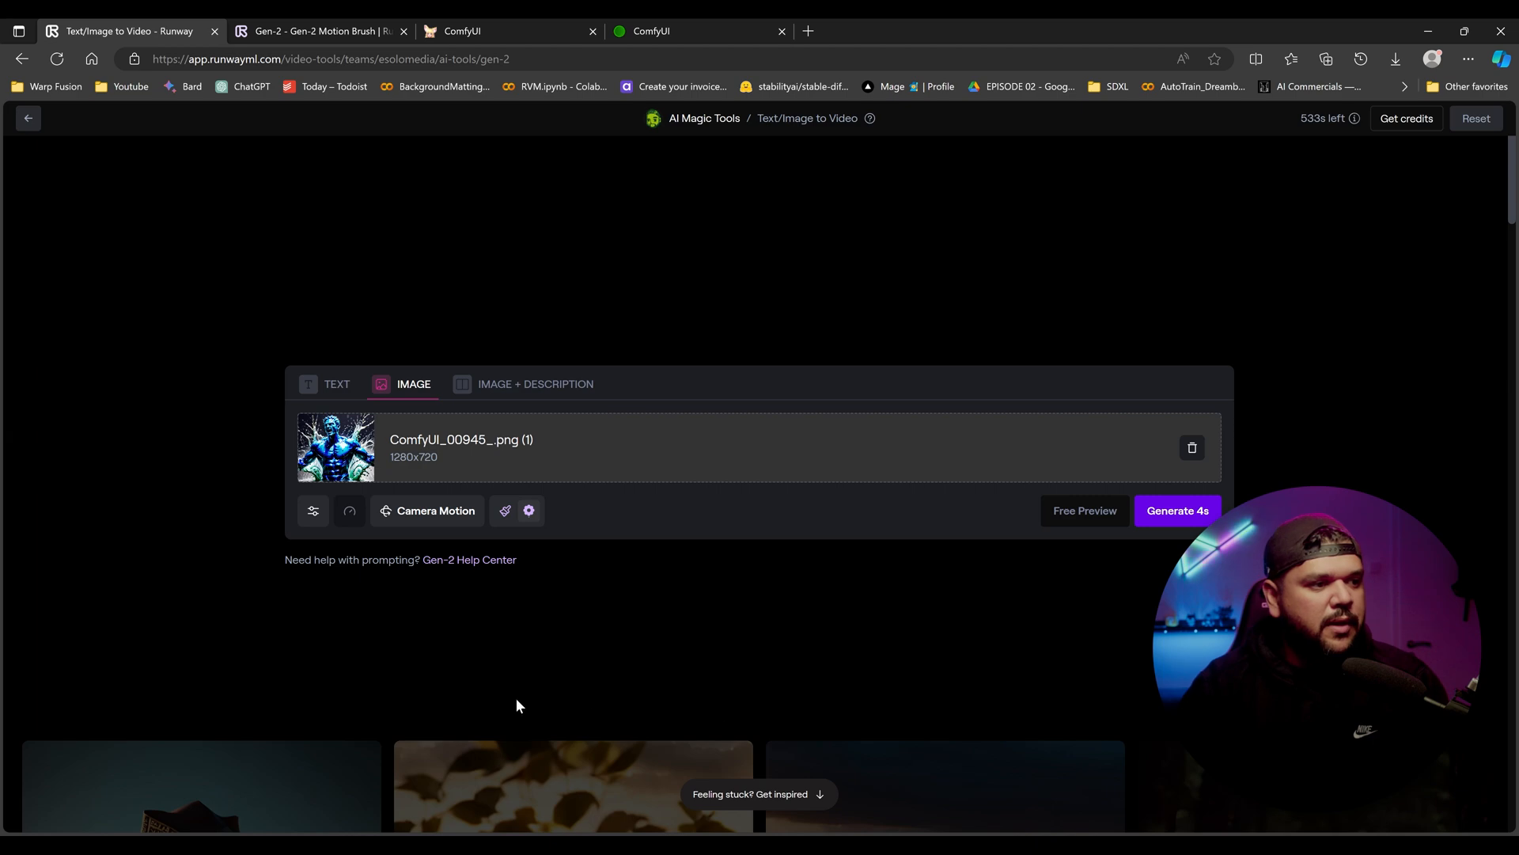
Step: Raise camera motion speed to about 6.5 and begin the description 'Man made o...'
left_click(434, 511)
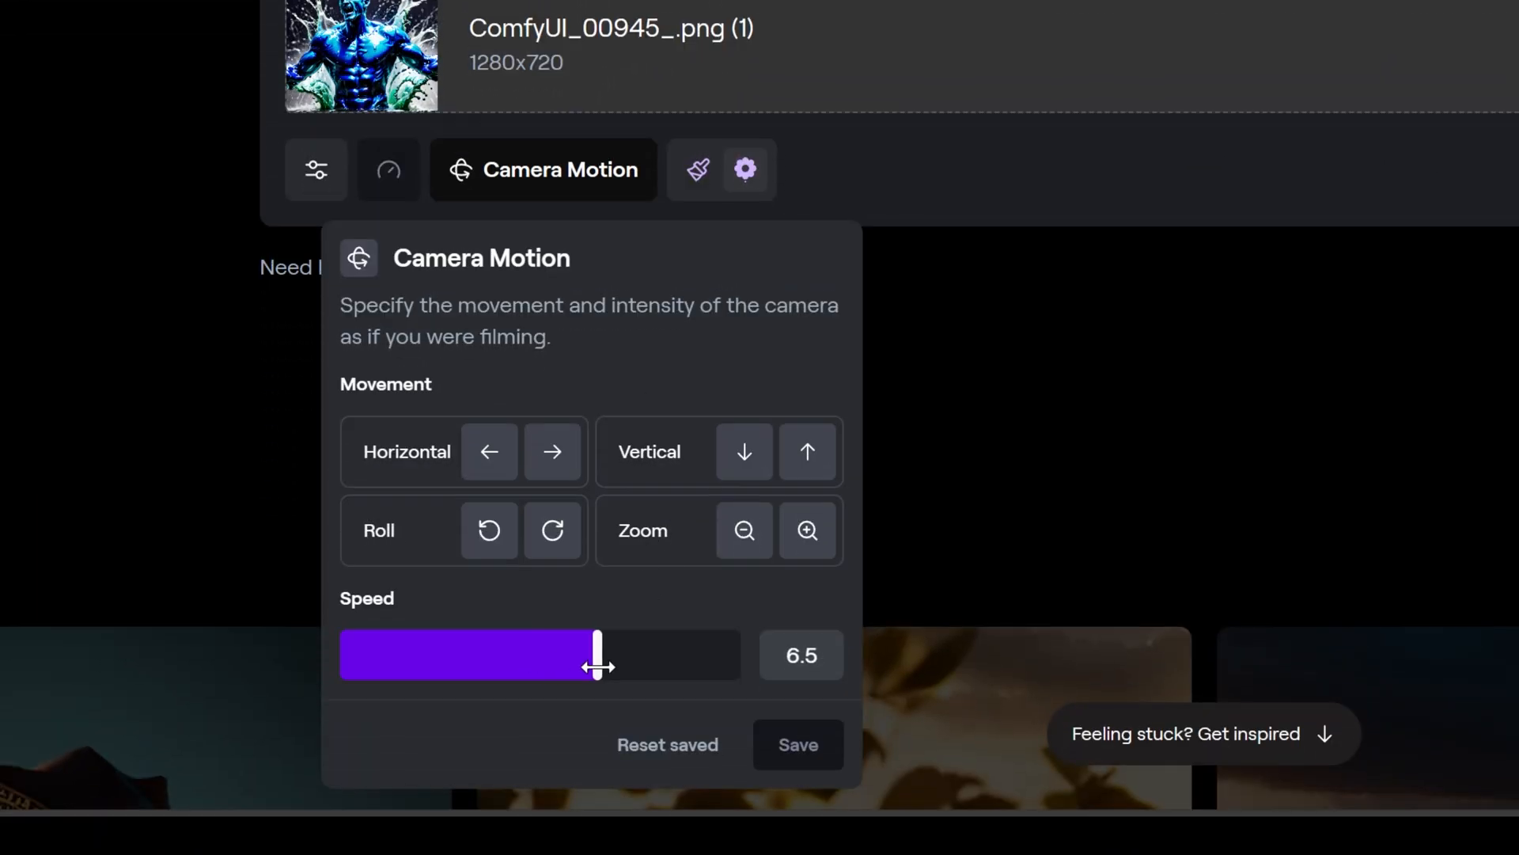
left_click_drag(595, 654, 602, 654)
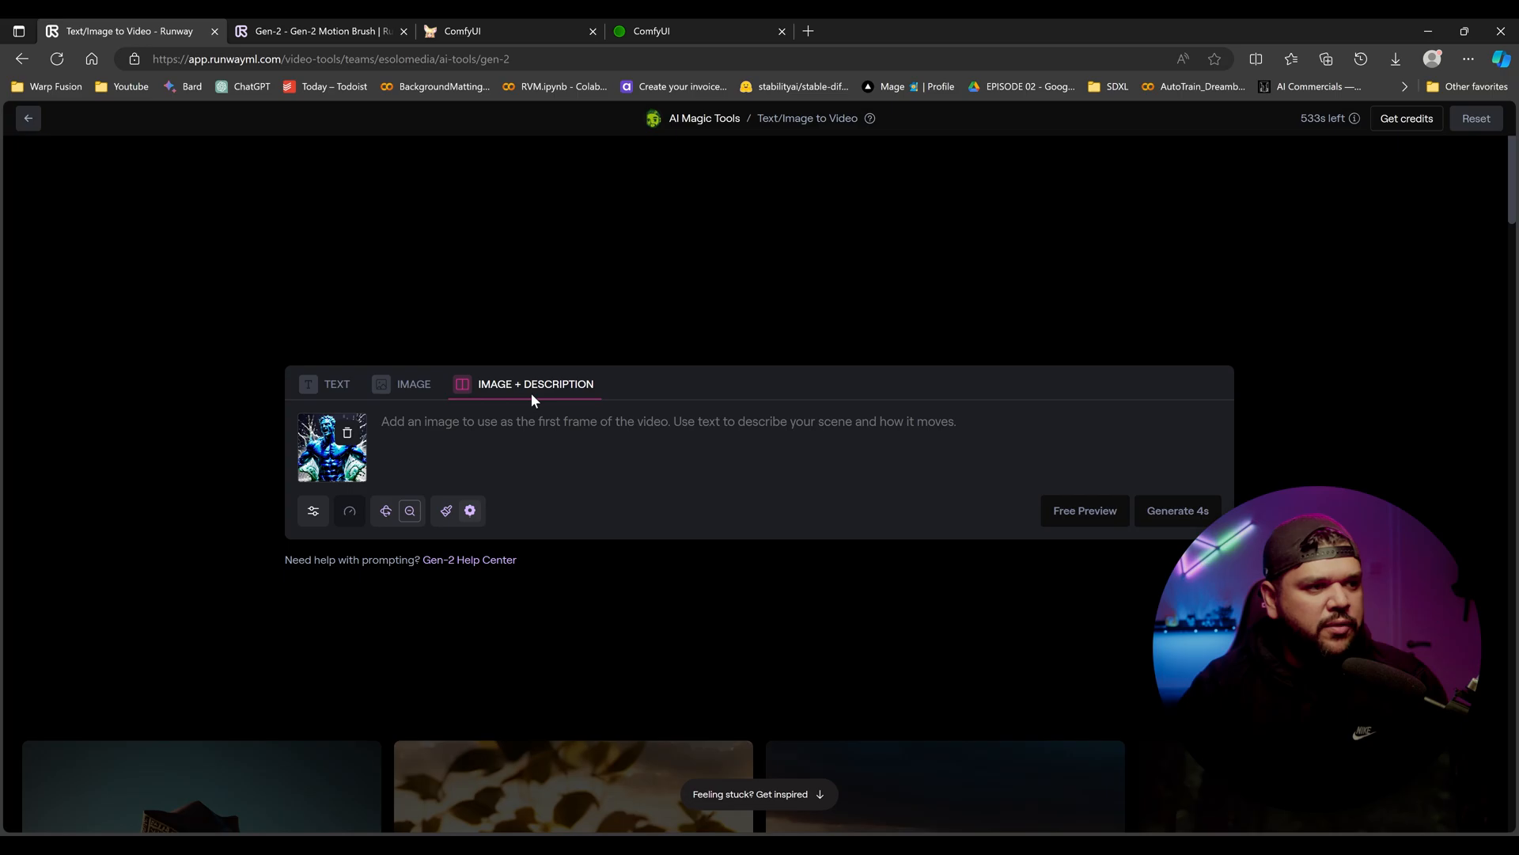
type("Man made o")
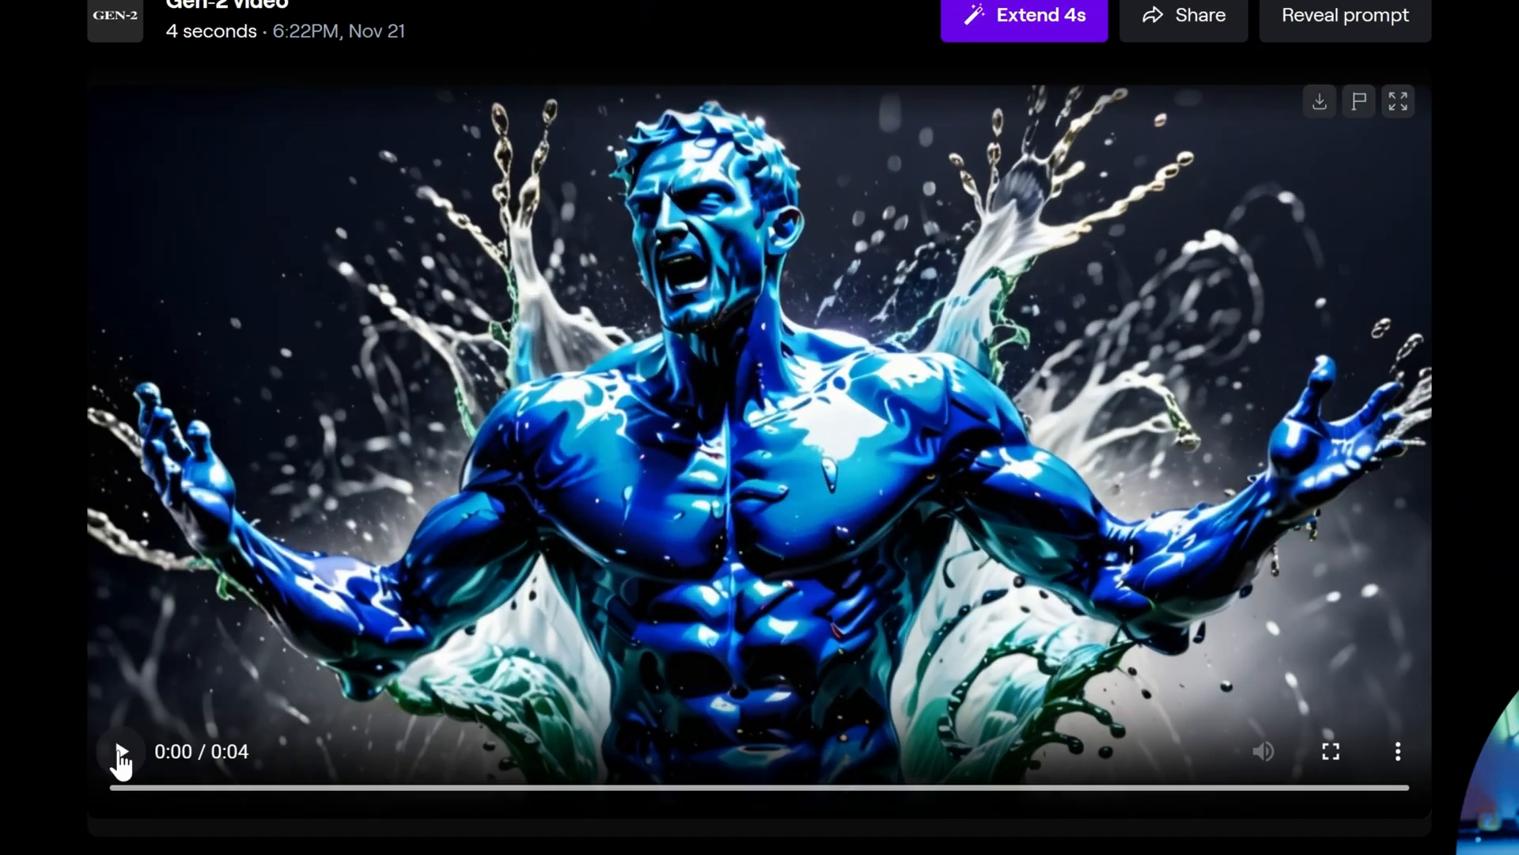
Step: Play the water-man clip, then set a zoom-in camera motion at speed 6.6 for a new version
left_click(120, 750)
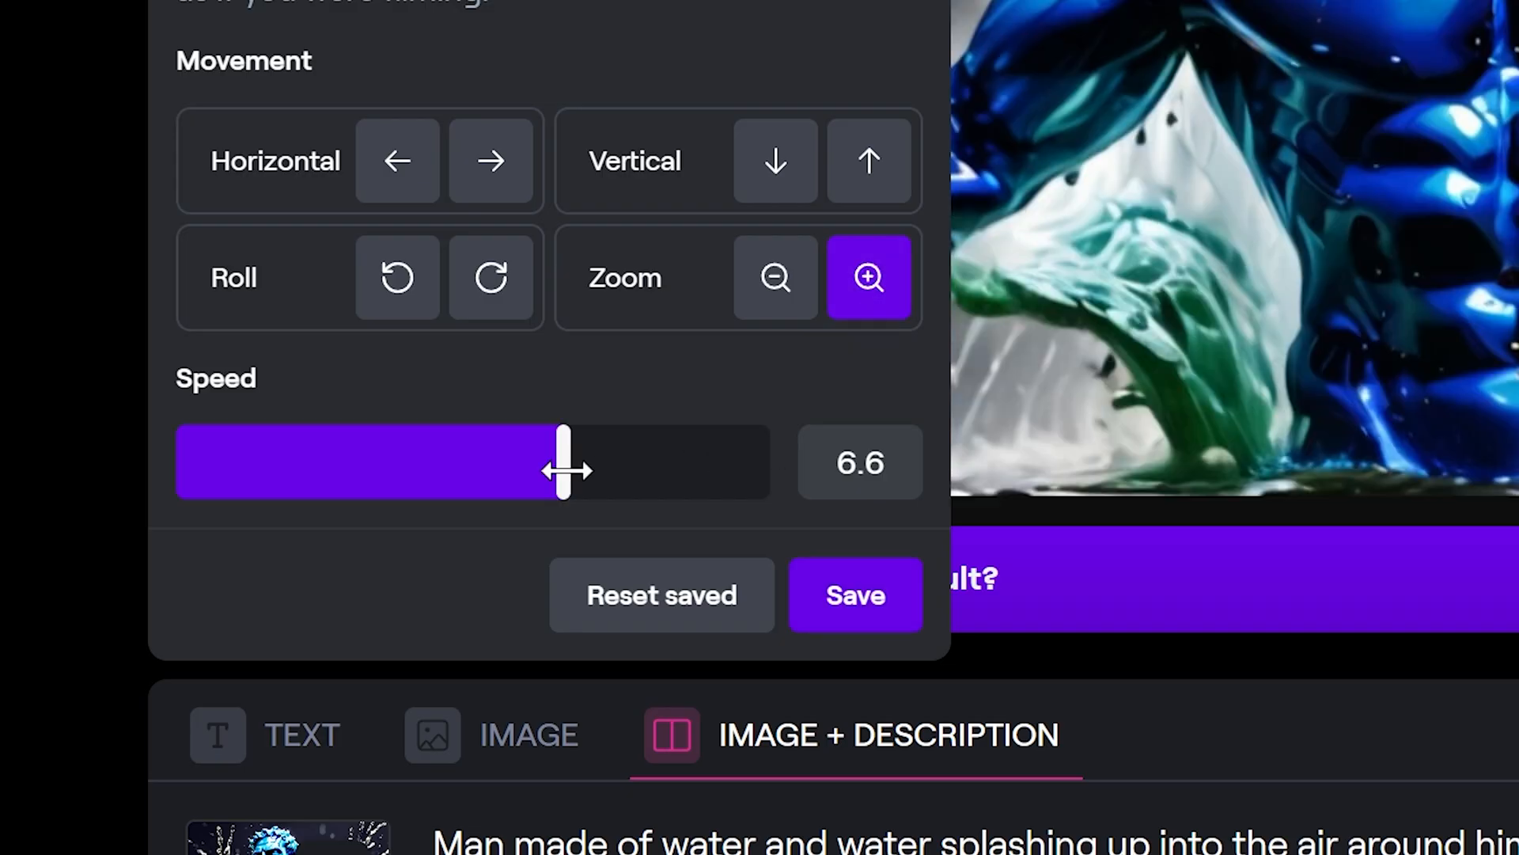
left_click_drag(562, 462, 664, 462)
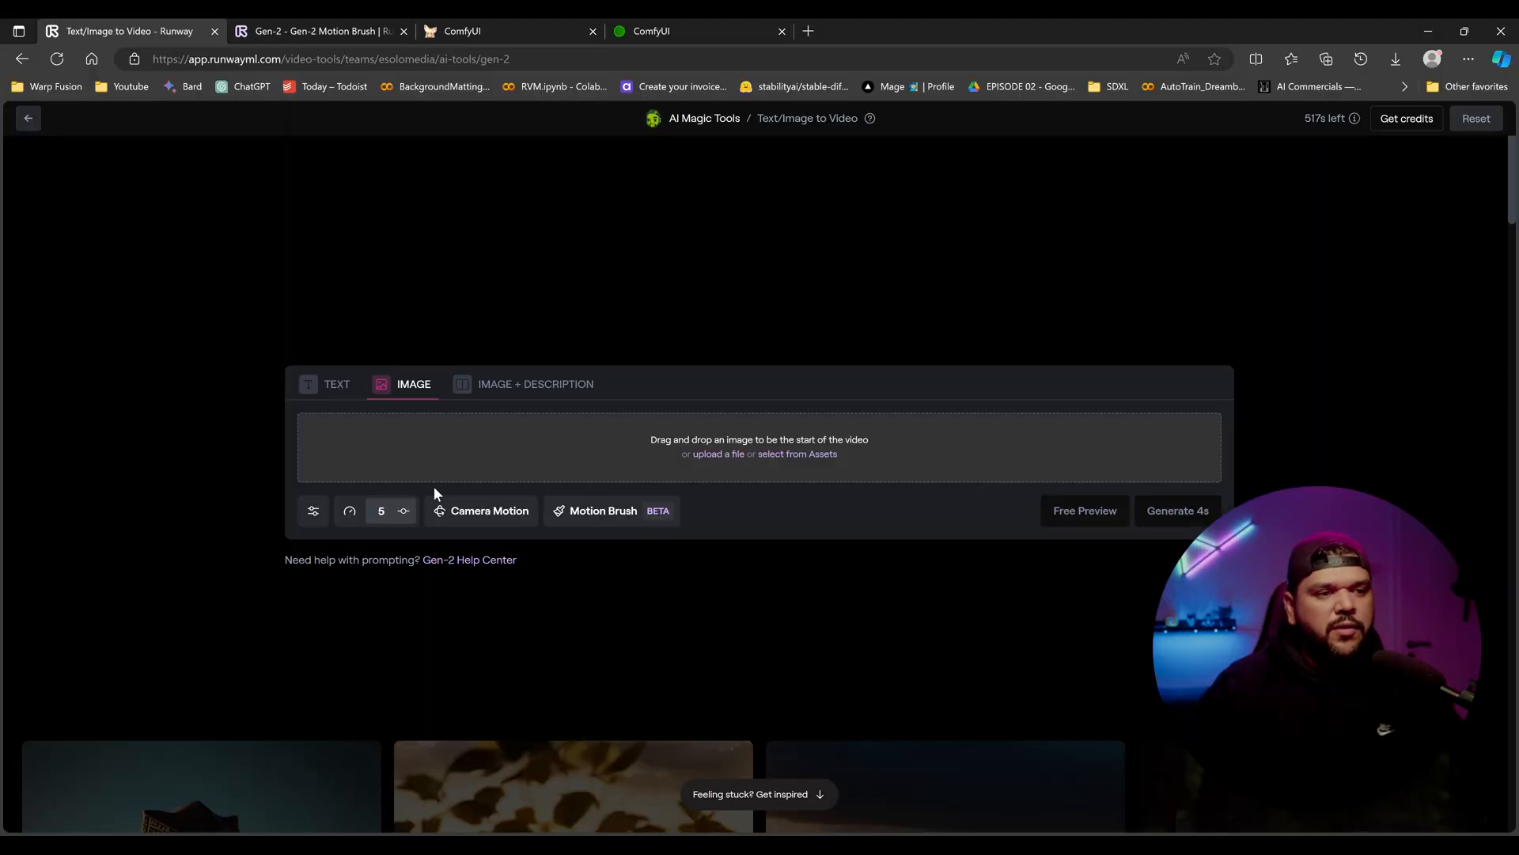
Step: Upload the night-street sports car still and bring up its camera movement settings
left_click(601, 511)
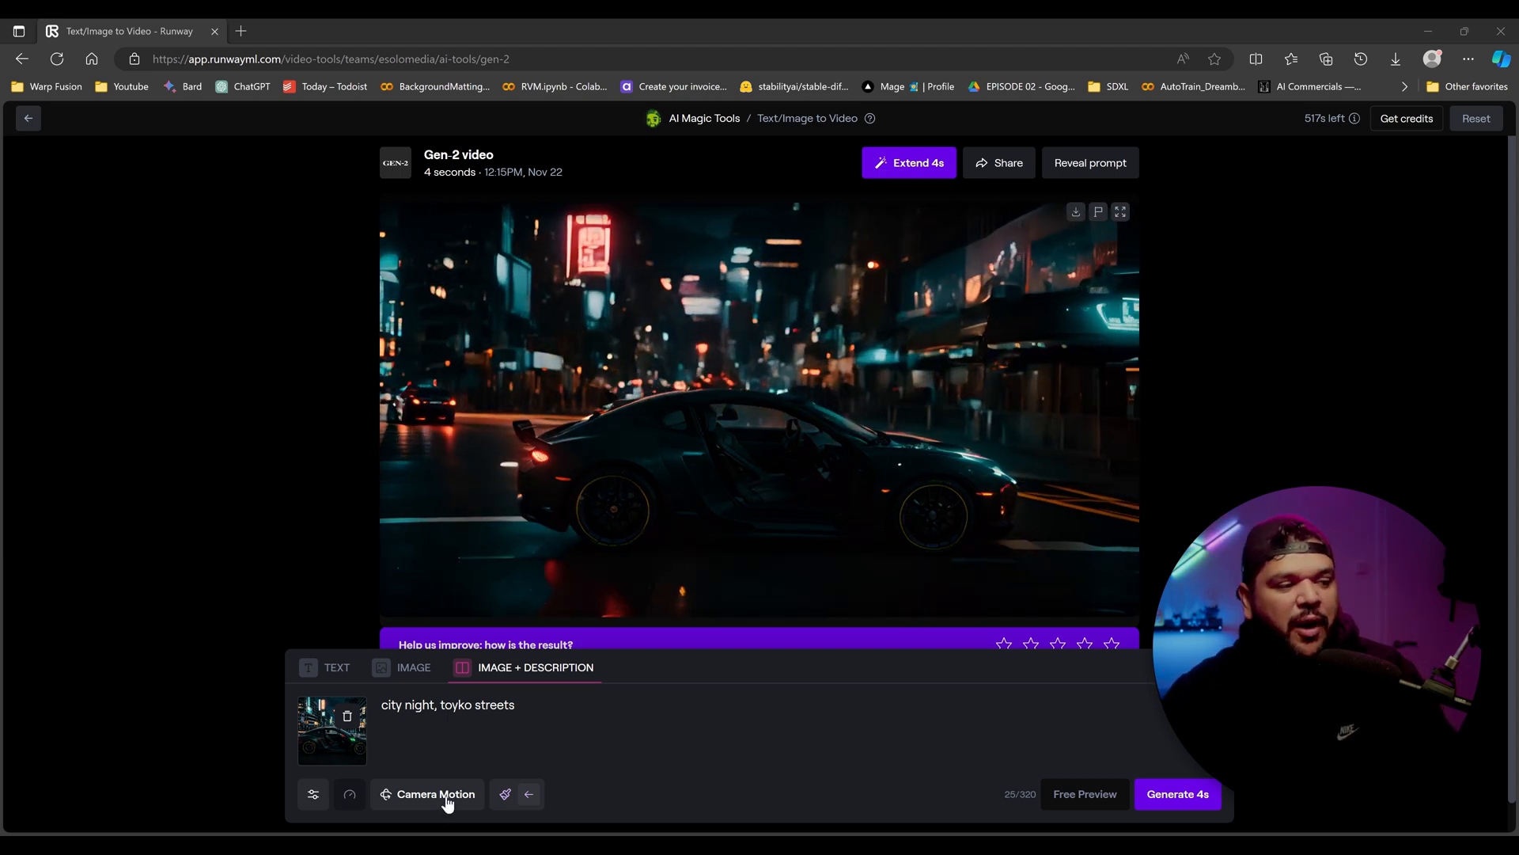
left_click(435, 793)
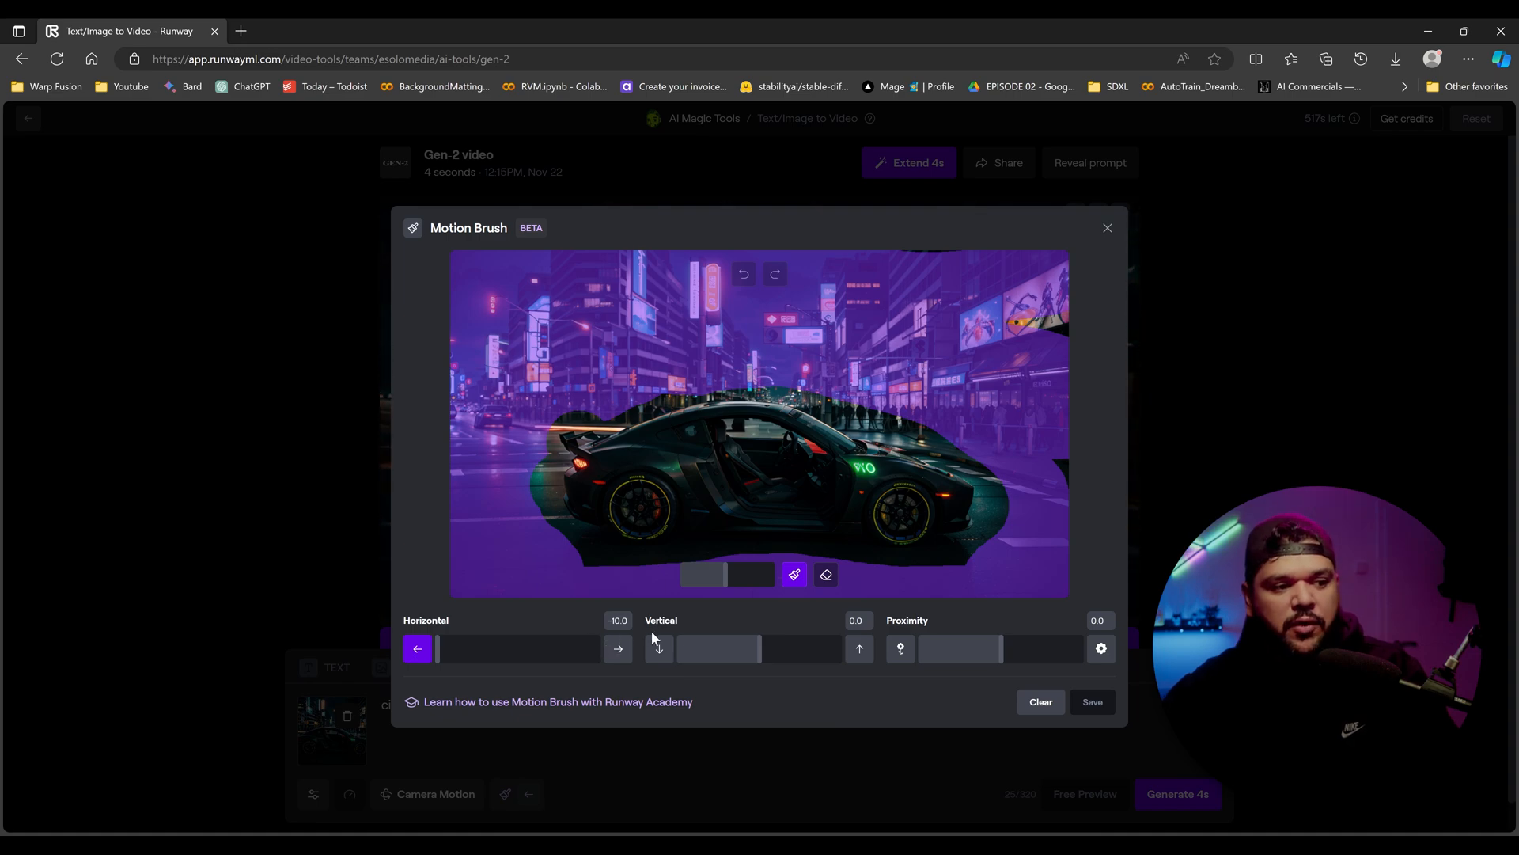
Step: Keep the leftward street motion painting (Horizontal -10) for the second car clip
left_click(1106, 228)
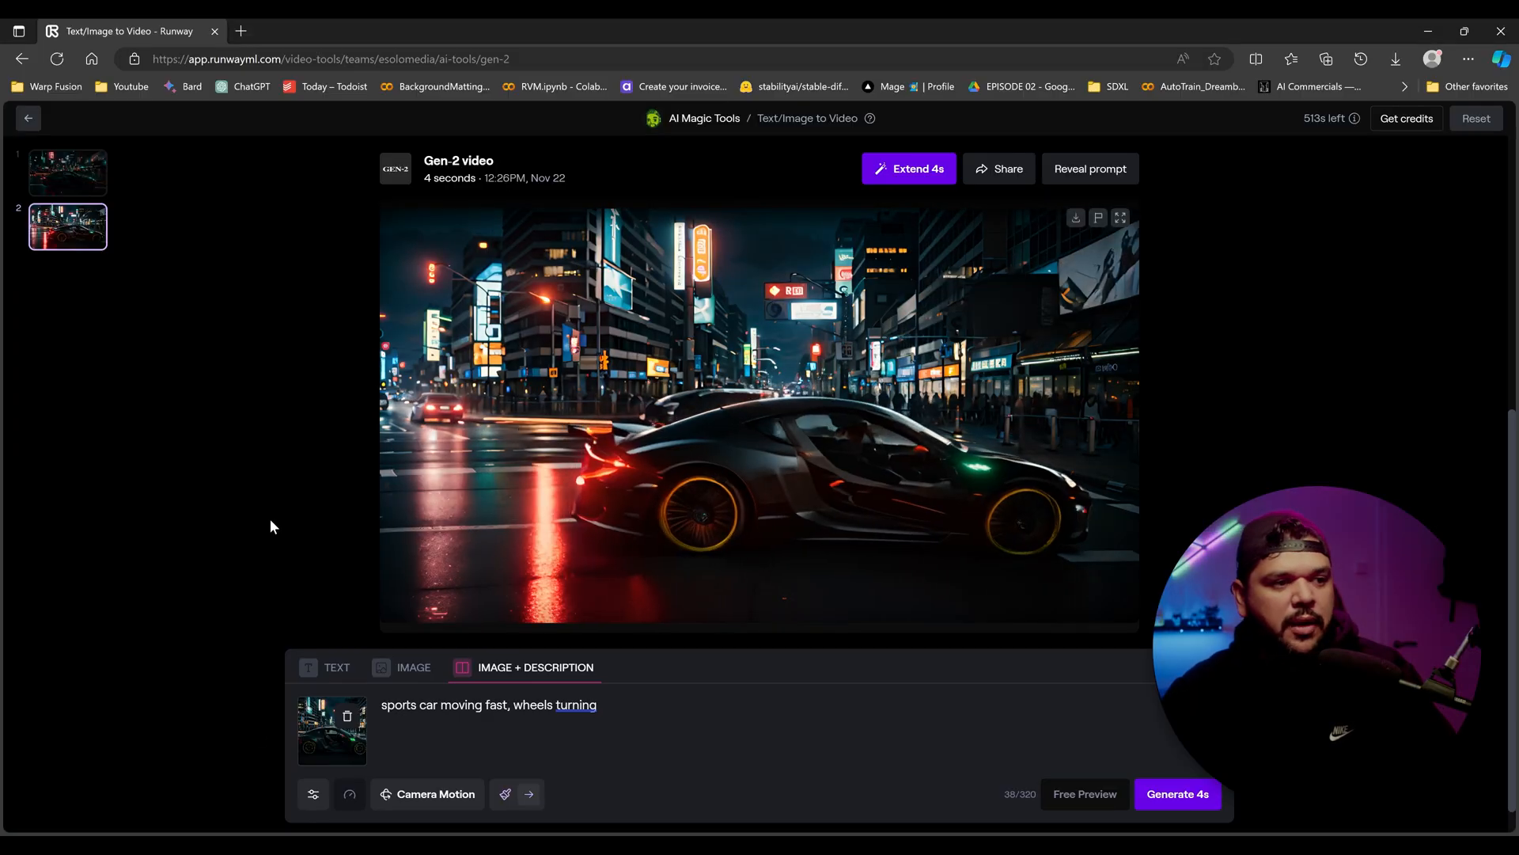
Step: Paint the car itself with rightward motion at Horizontal 4.5 and keep it
left_click(1121, 217)
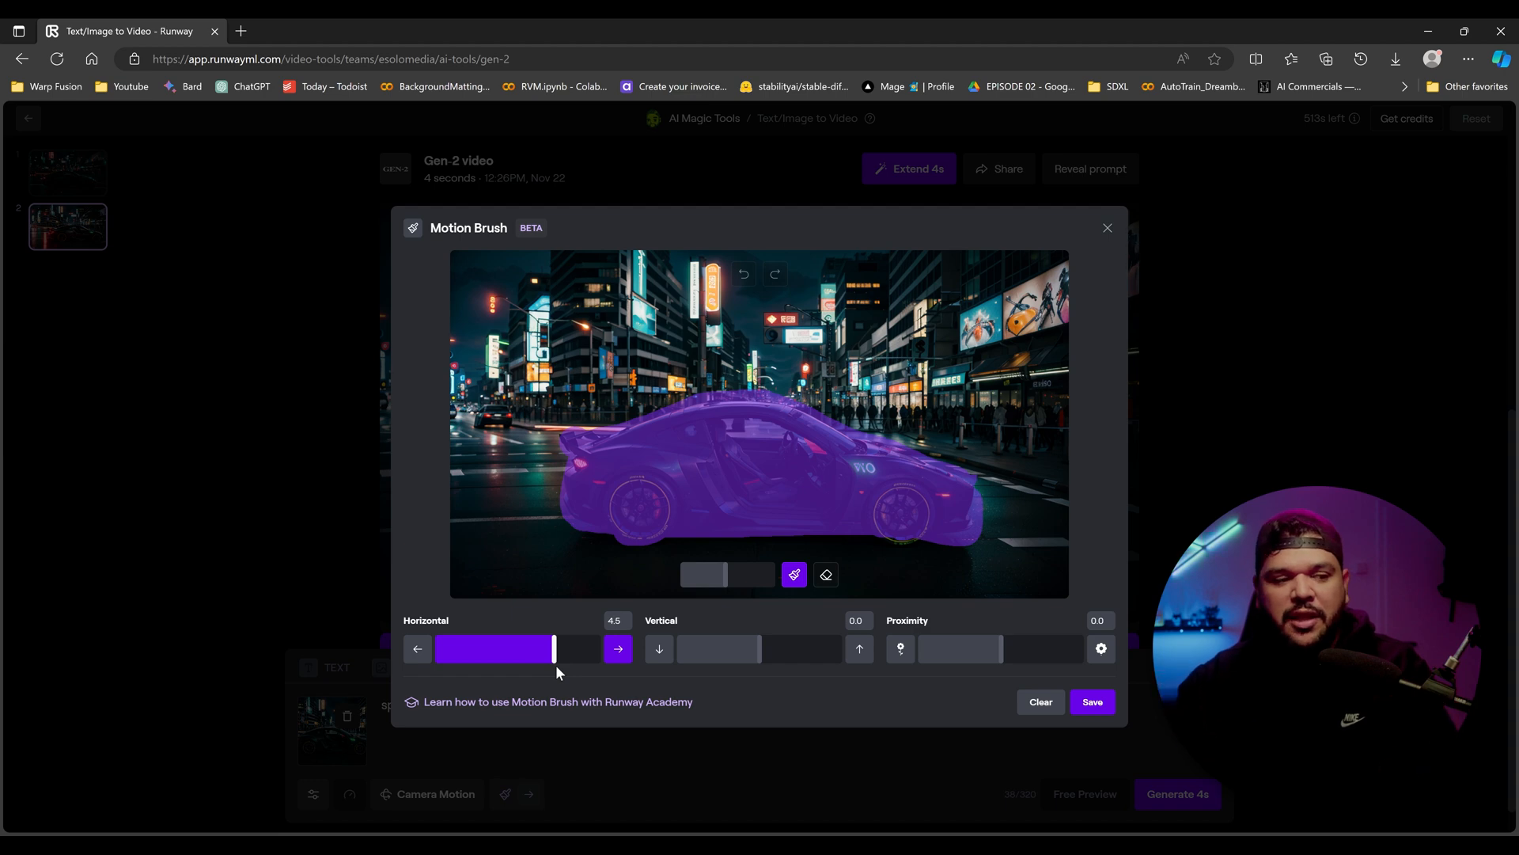
left_click(1106, 228)
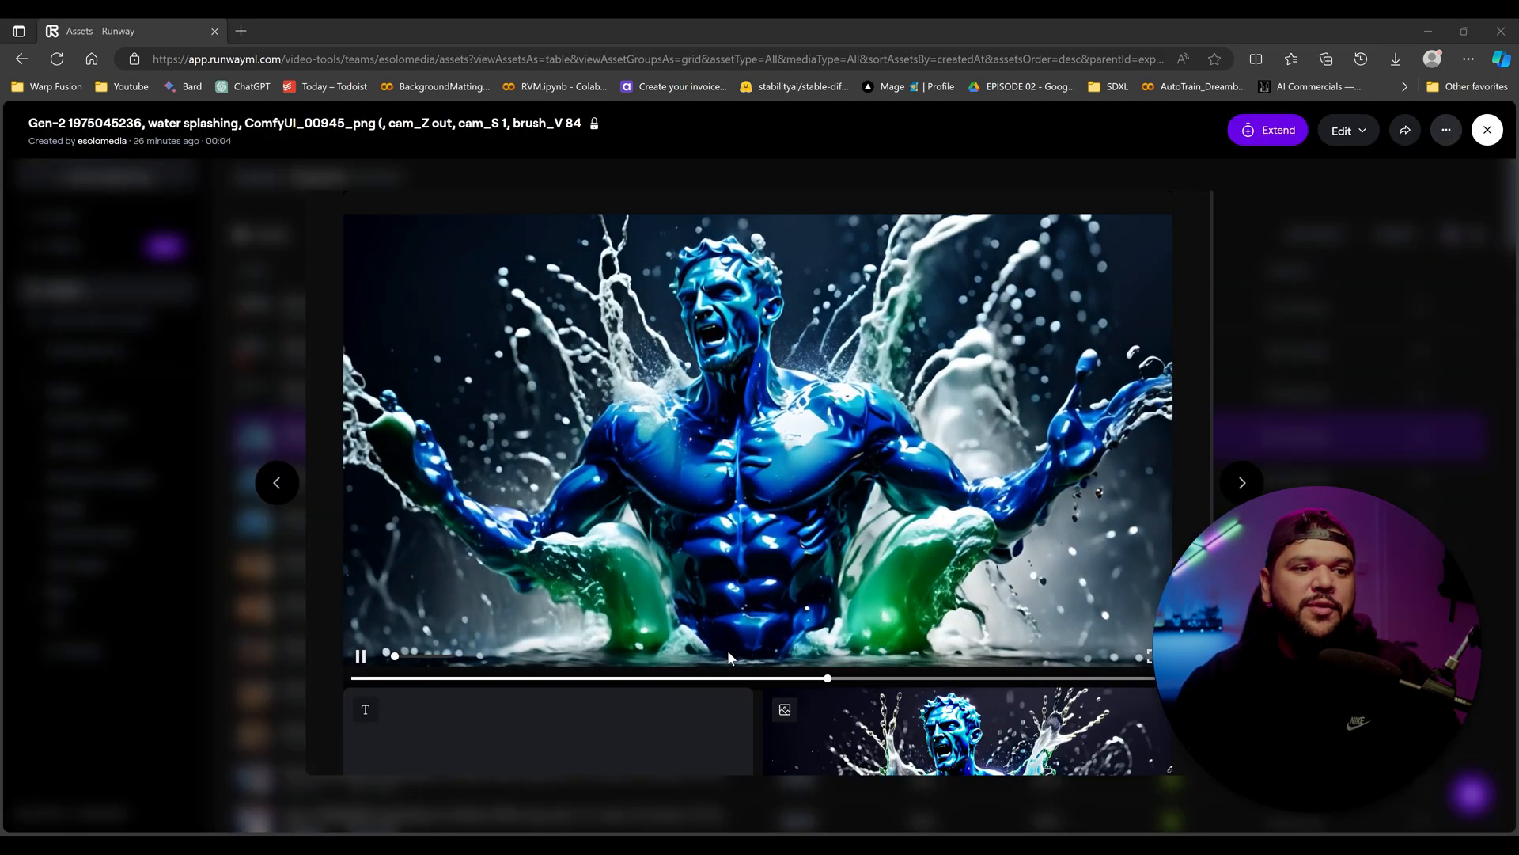
left_click(1149, 655)
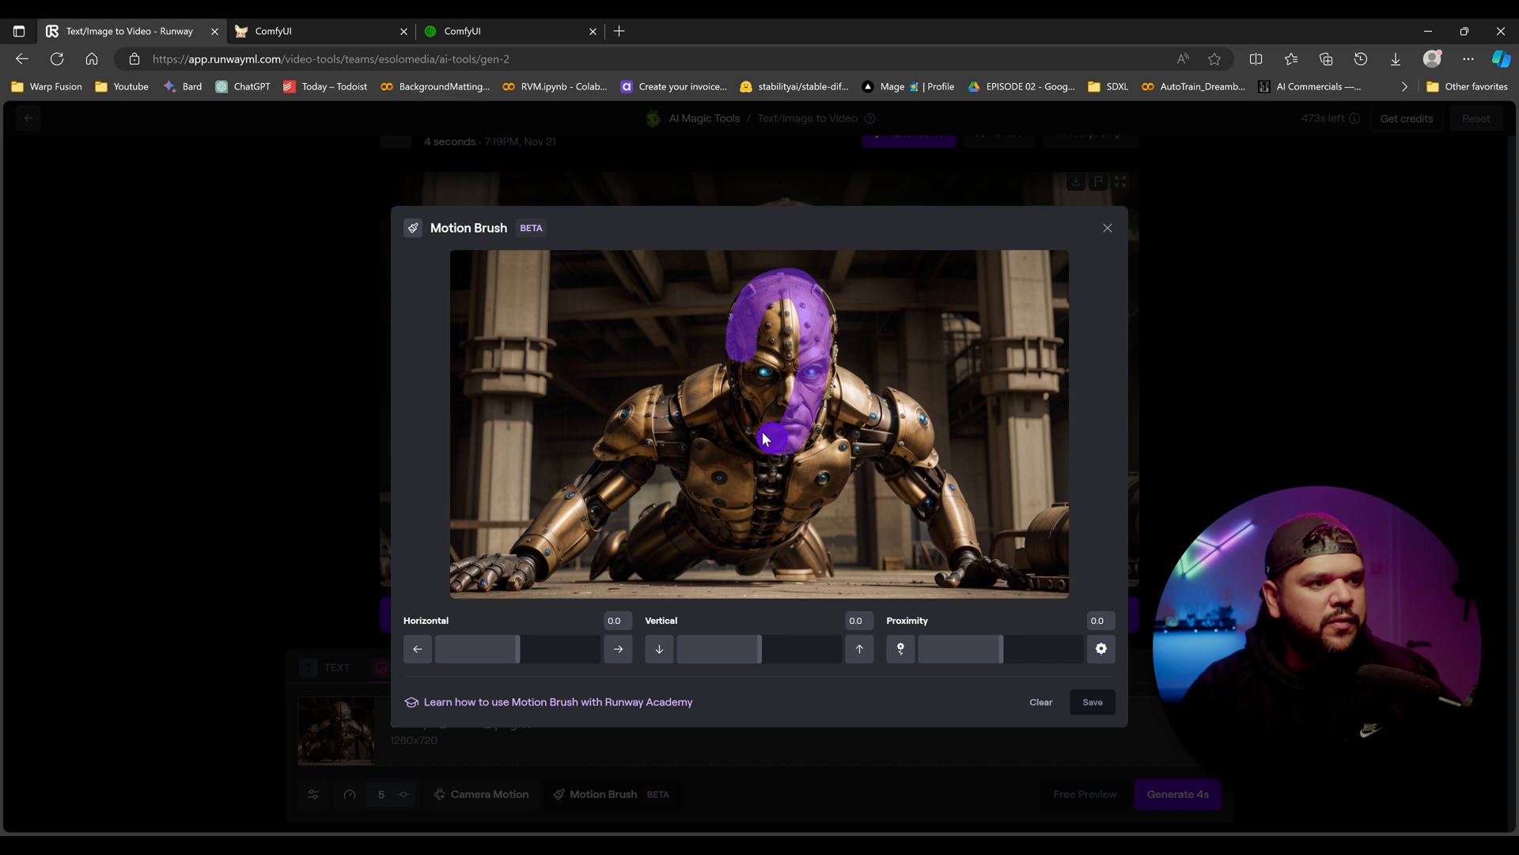
Step: Brush the robot's face and extend the painted motion area over its whole head
left_click_drag(763, 439, 774, 309)
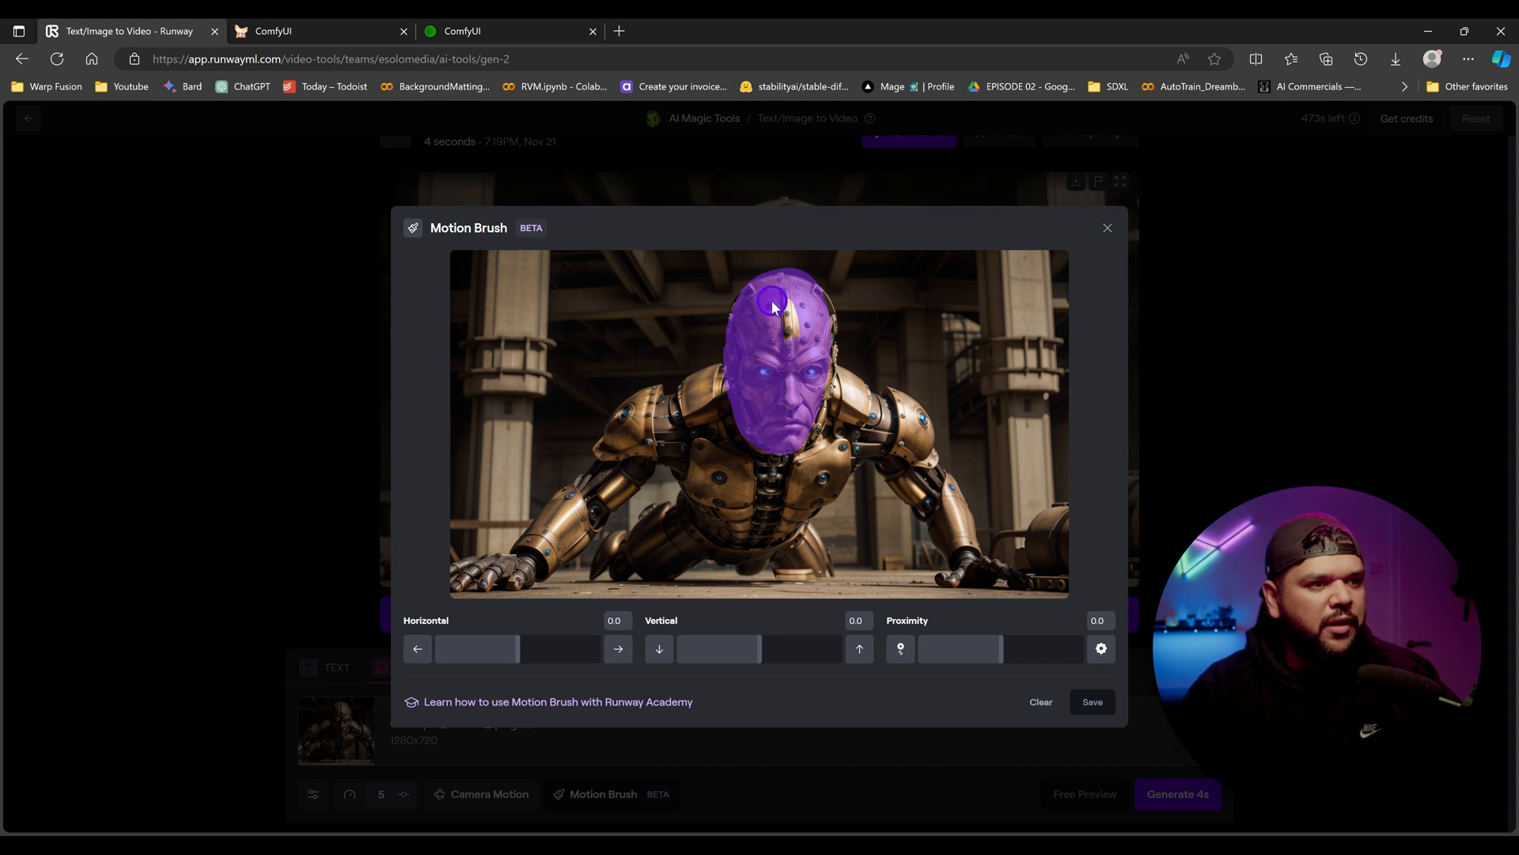
left_click_drag(475, 649, 528, 649)
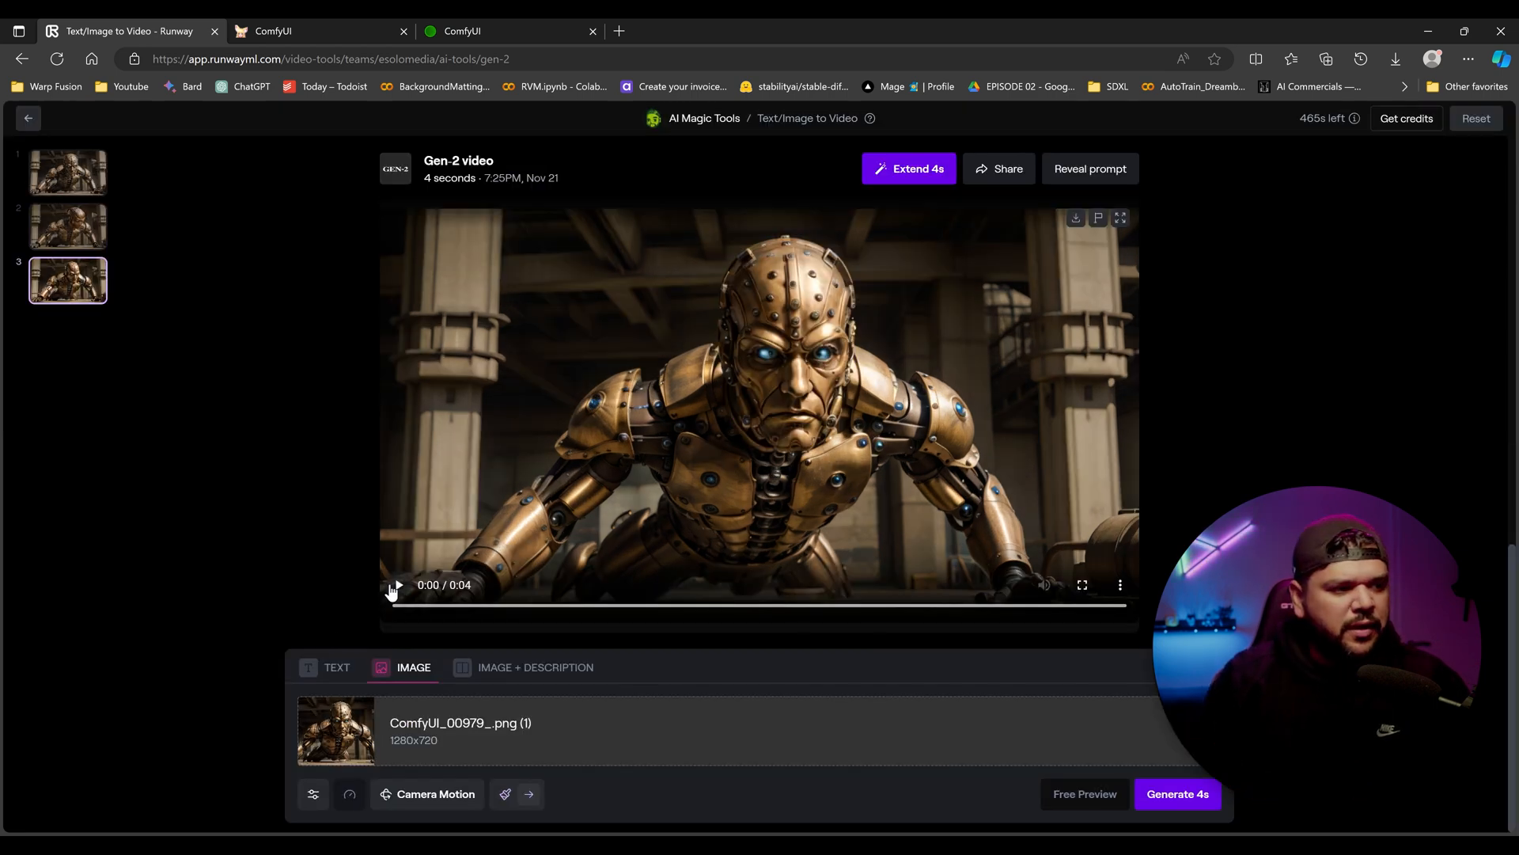
Step: Play the finished push-up robot video before moving to the dragon castle prompt
left_click(394, 584)
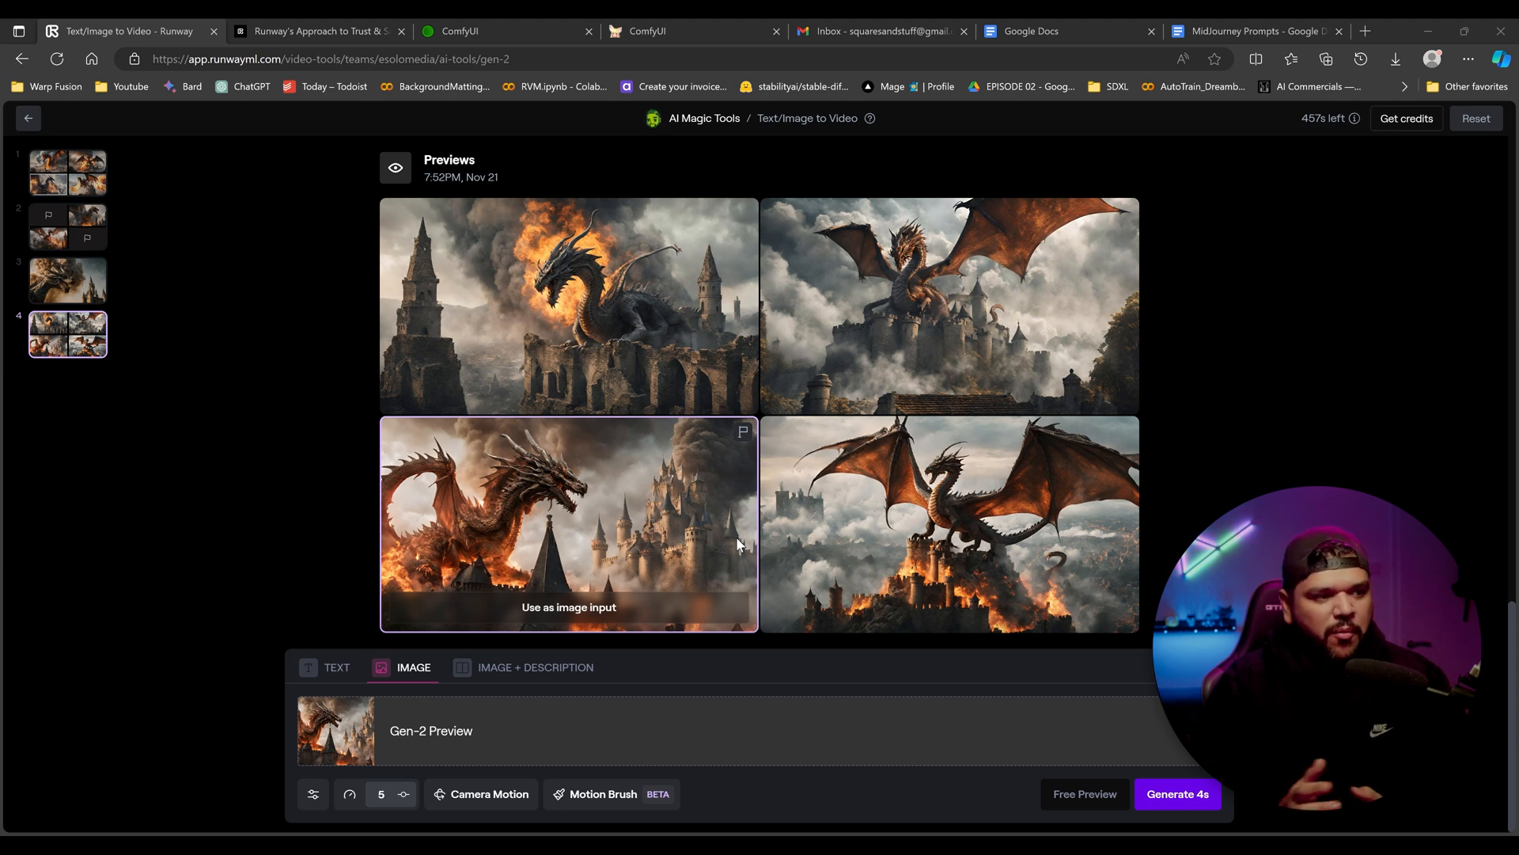
mouse_move(614, 541)
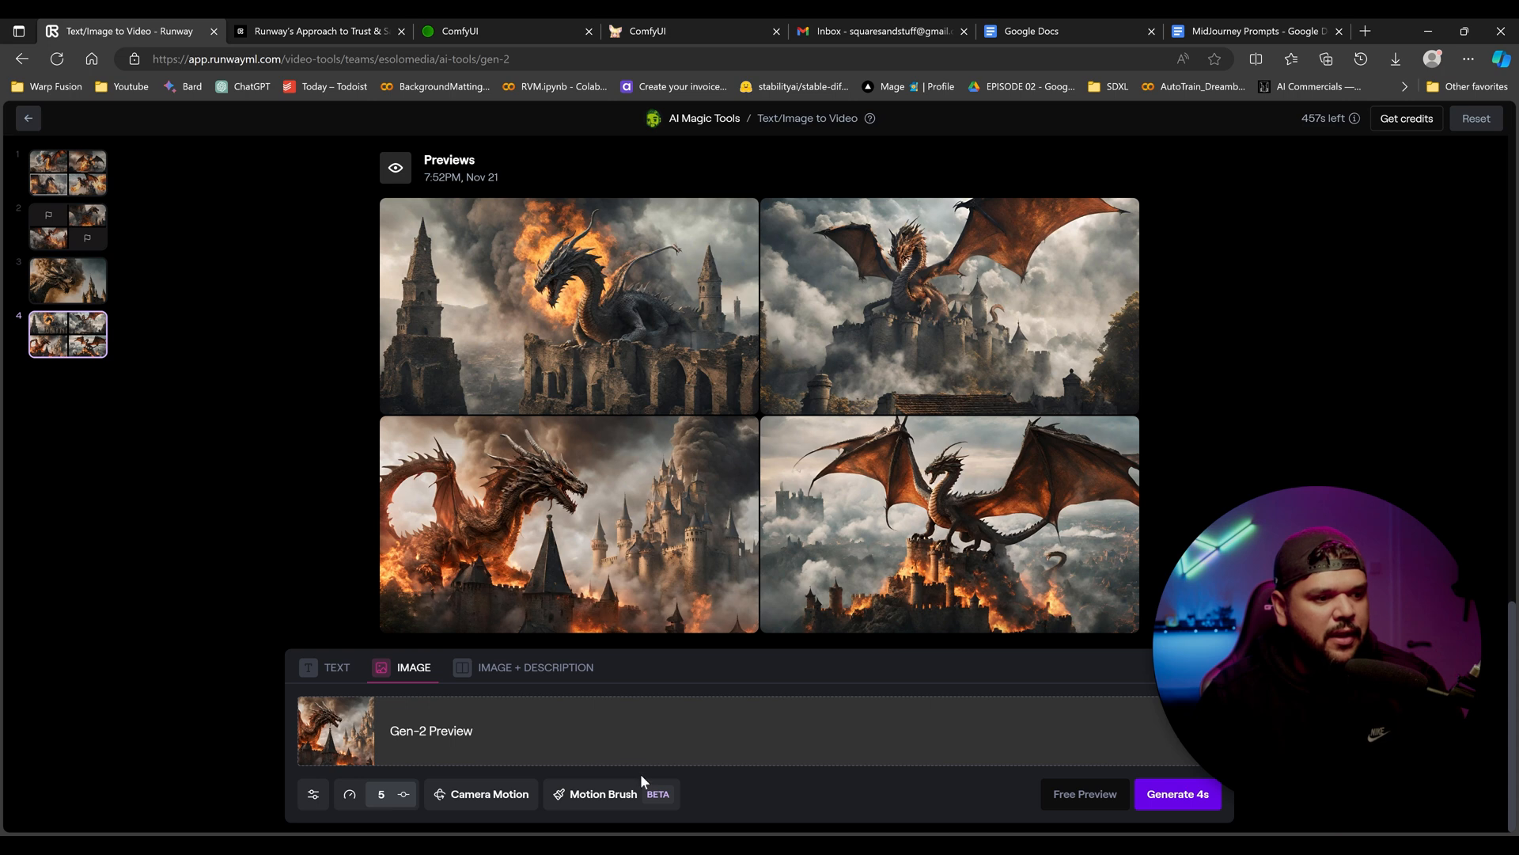
Step: Brush the smoke above the castle towers and at the lower left, then save the painted areas
left_click(601, 793)
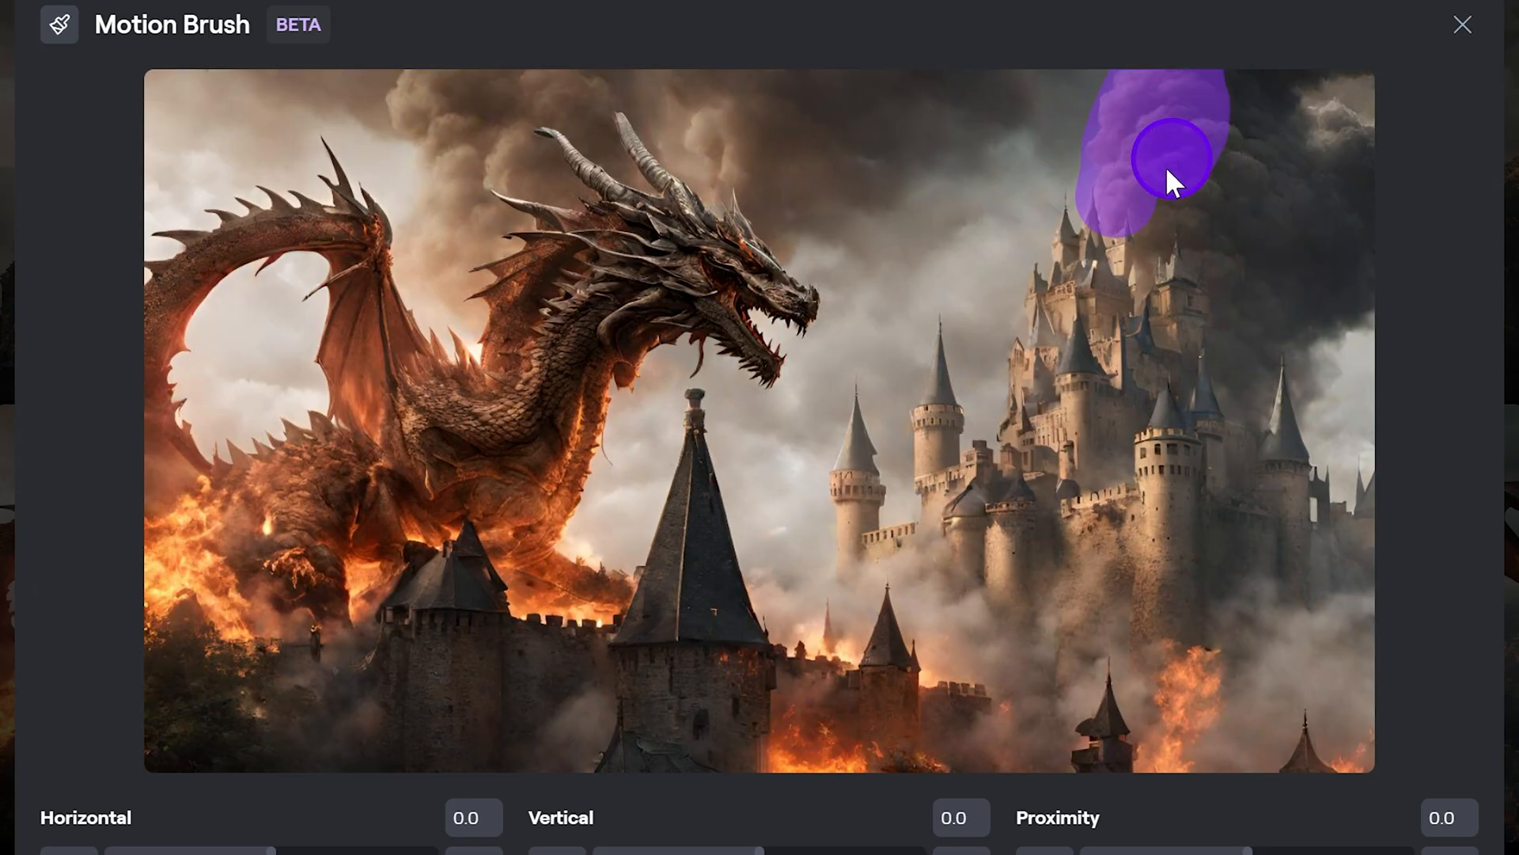
left_click_drag(1173, 179, 1328, 281)
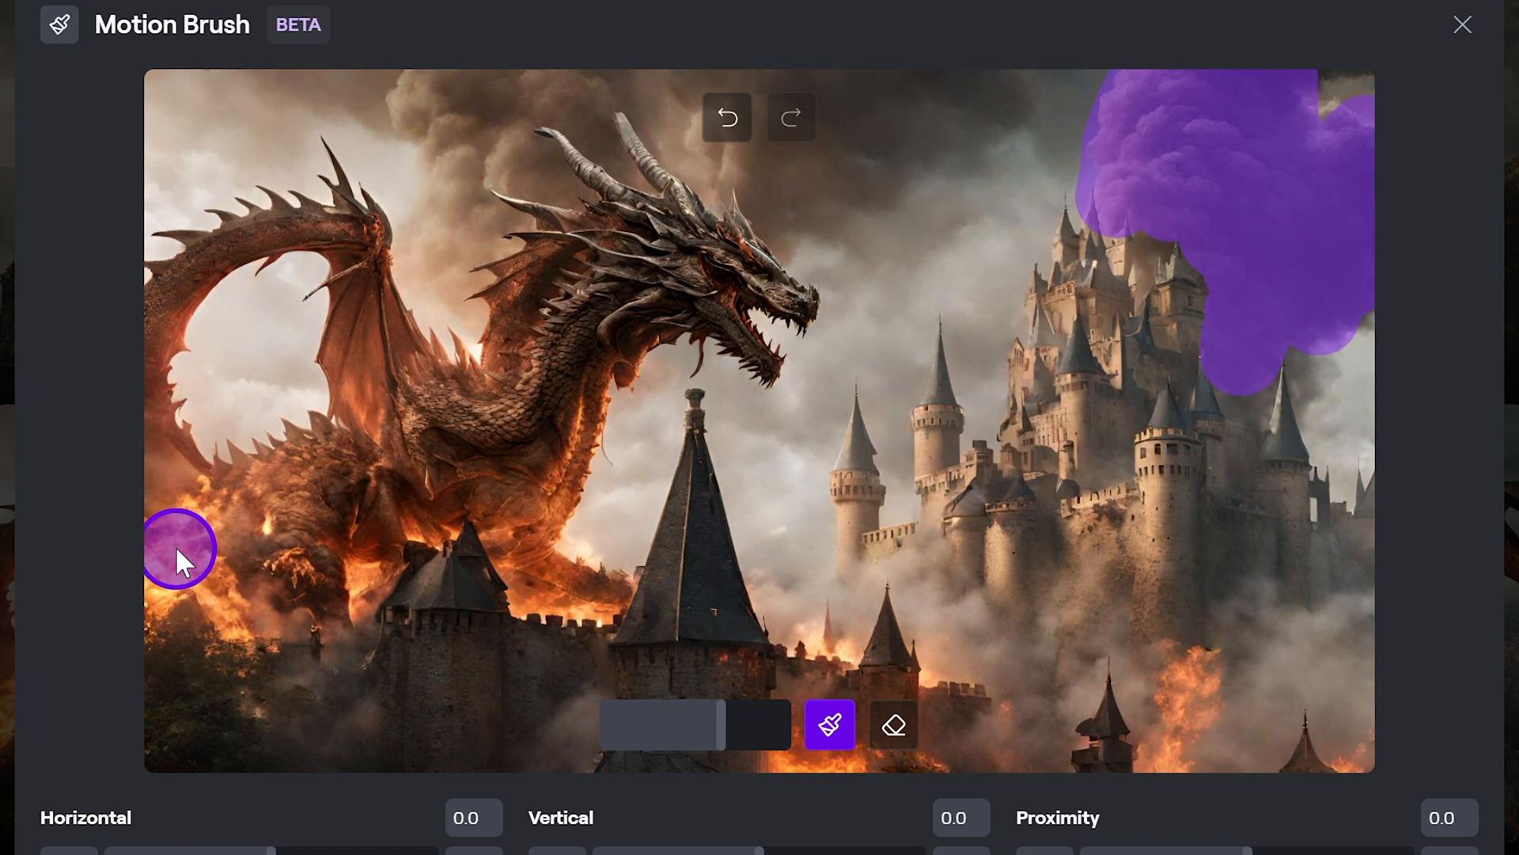
left_click_drag(179, 553, 553, 596)
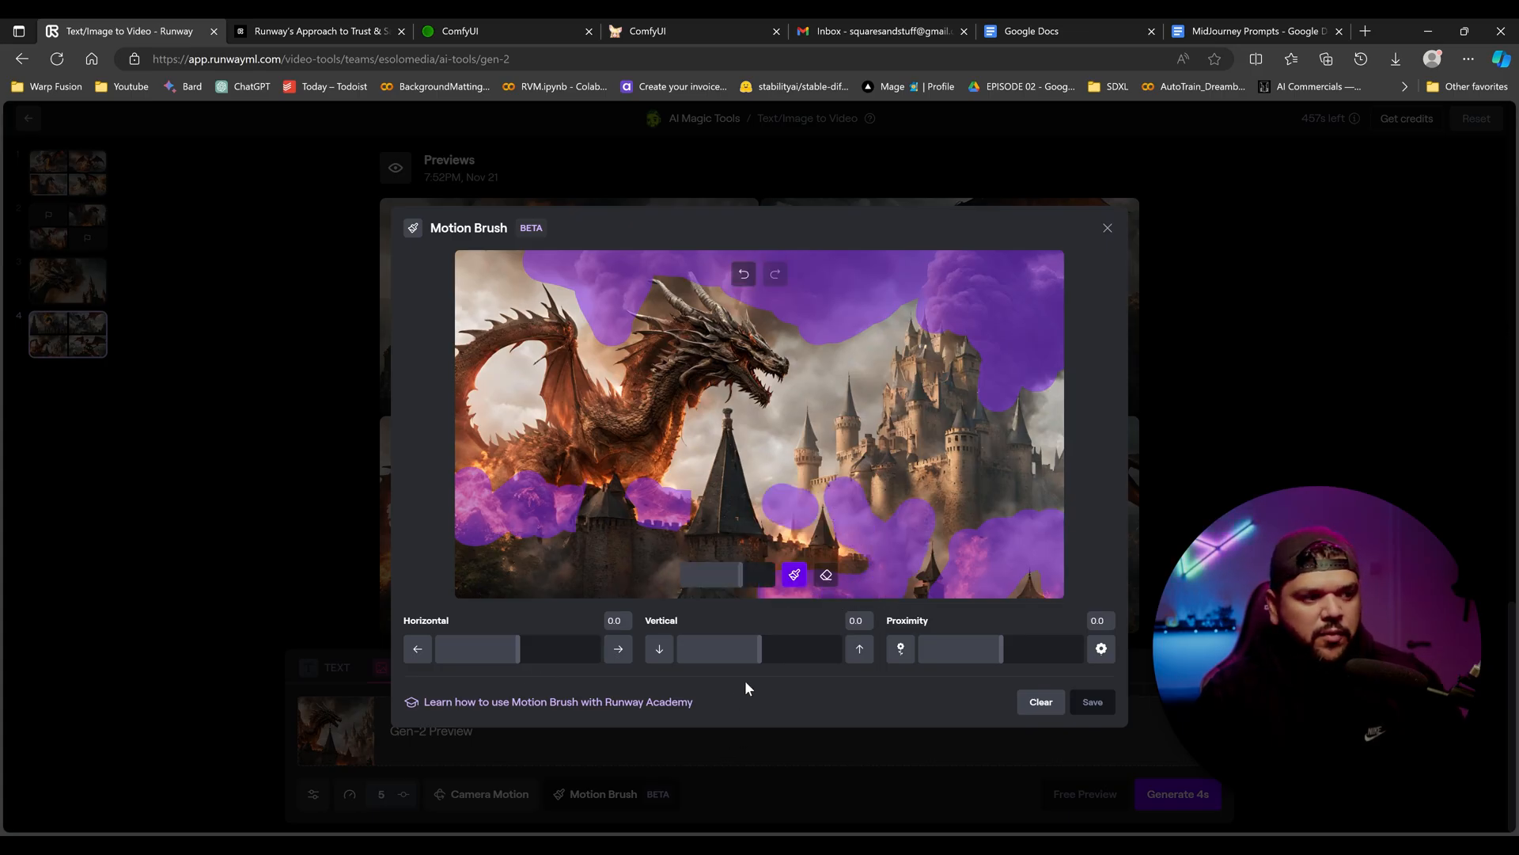
left_click(1176, 793)
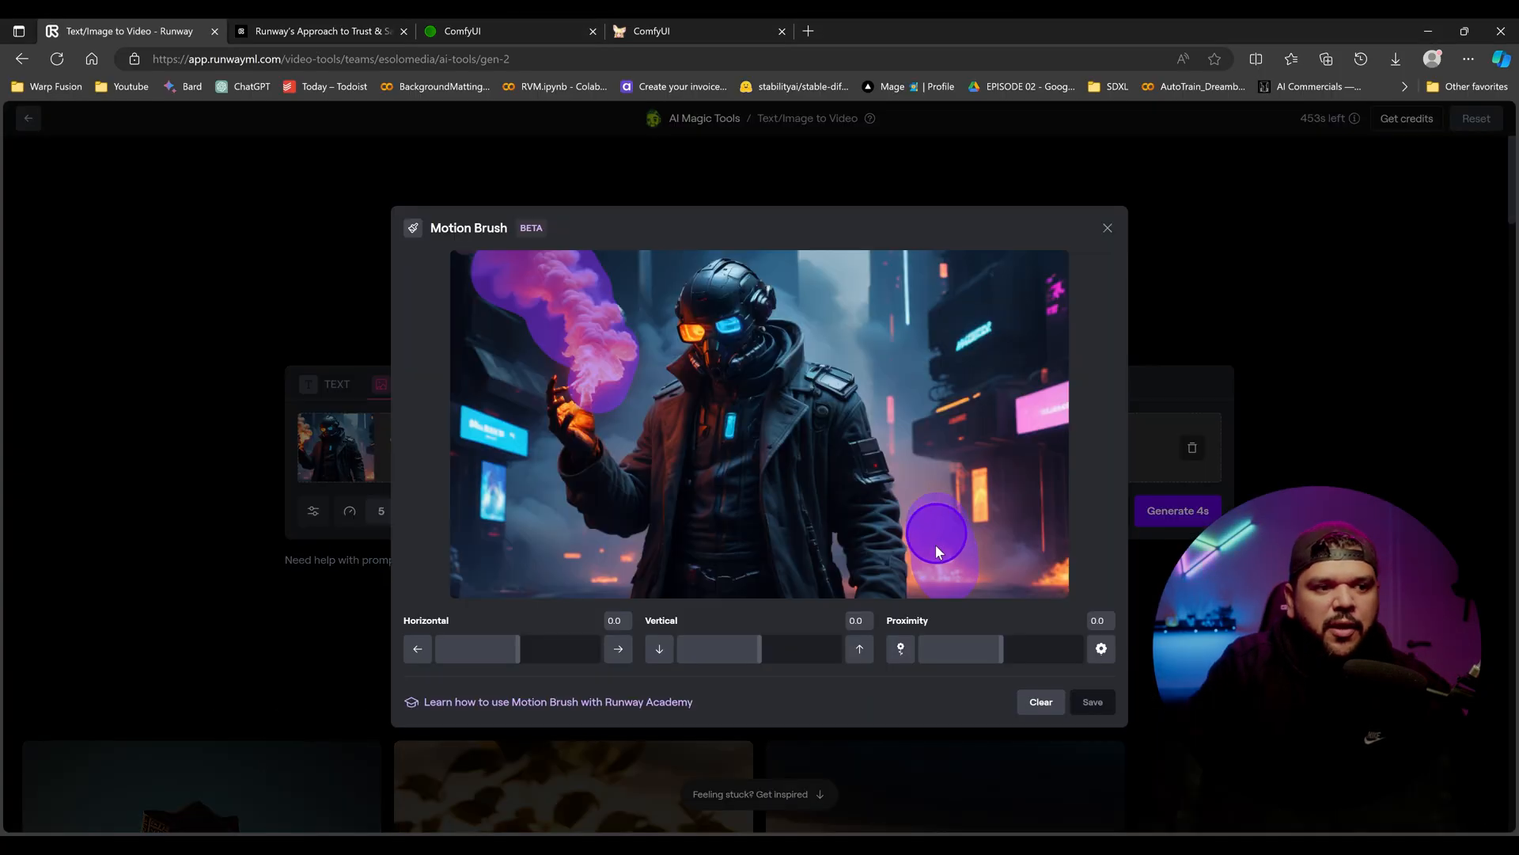
Step: Paint motion over the cyberpunk figure's lower-right smoke for the 'rising flames and smoke' clip
left_click_drag(935, 533, 858, 339)
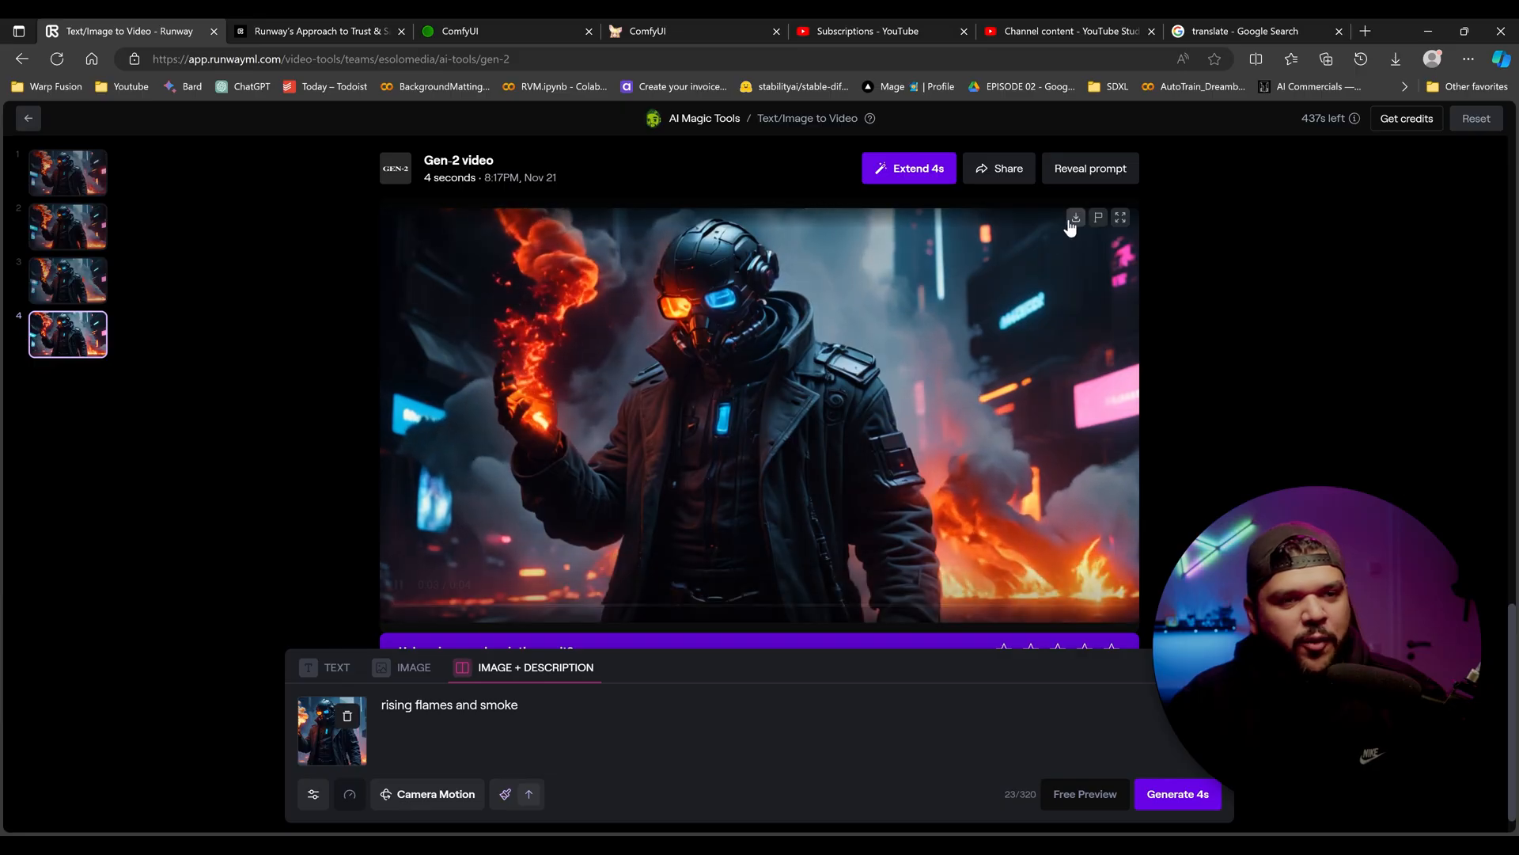
scroll("down", 3)
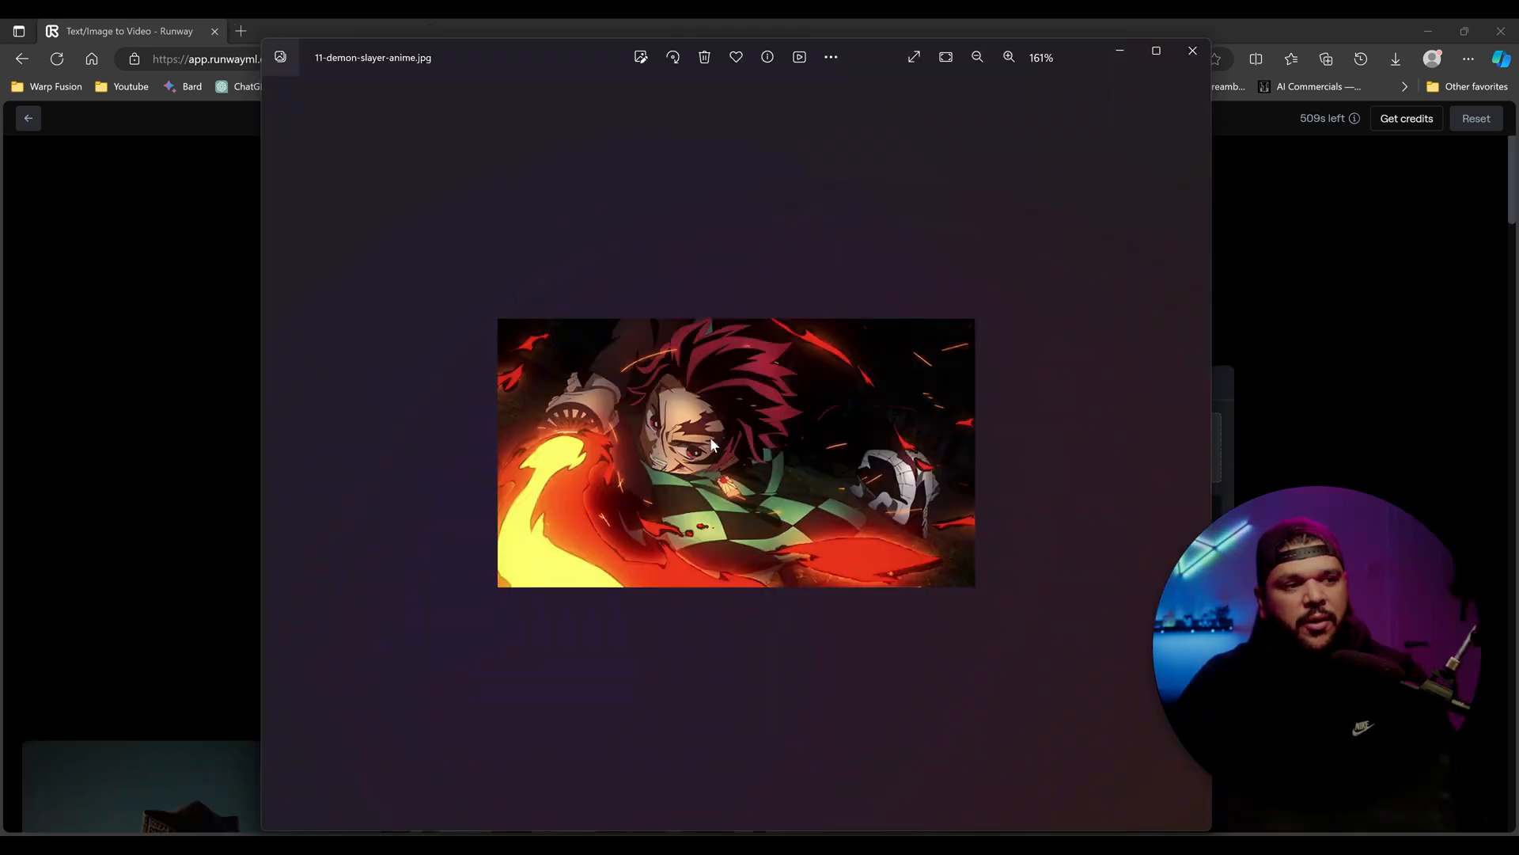
Step: Generate the 4-second Gen-2 clip of the anime swordsman with 'Anime style moving flames'
left_click(1009, 57)
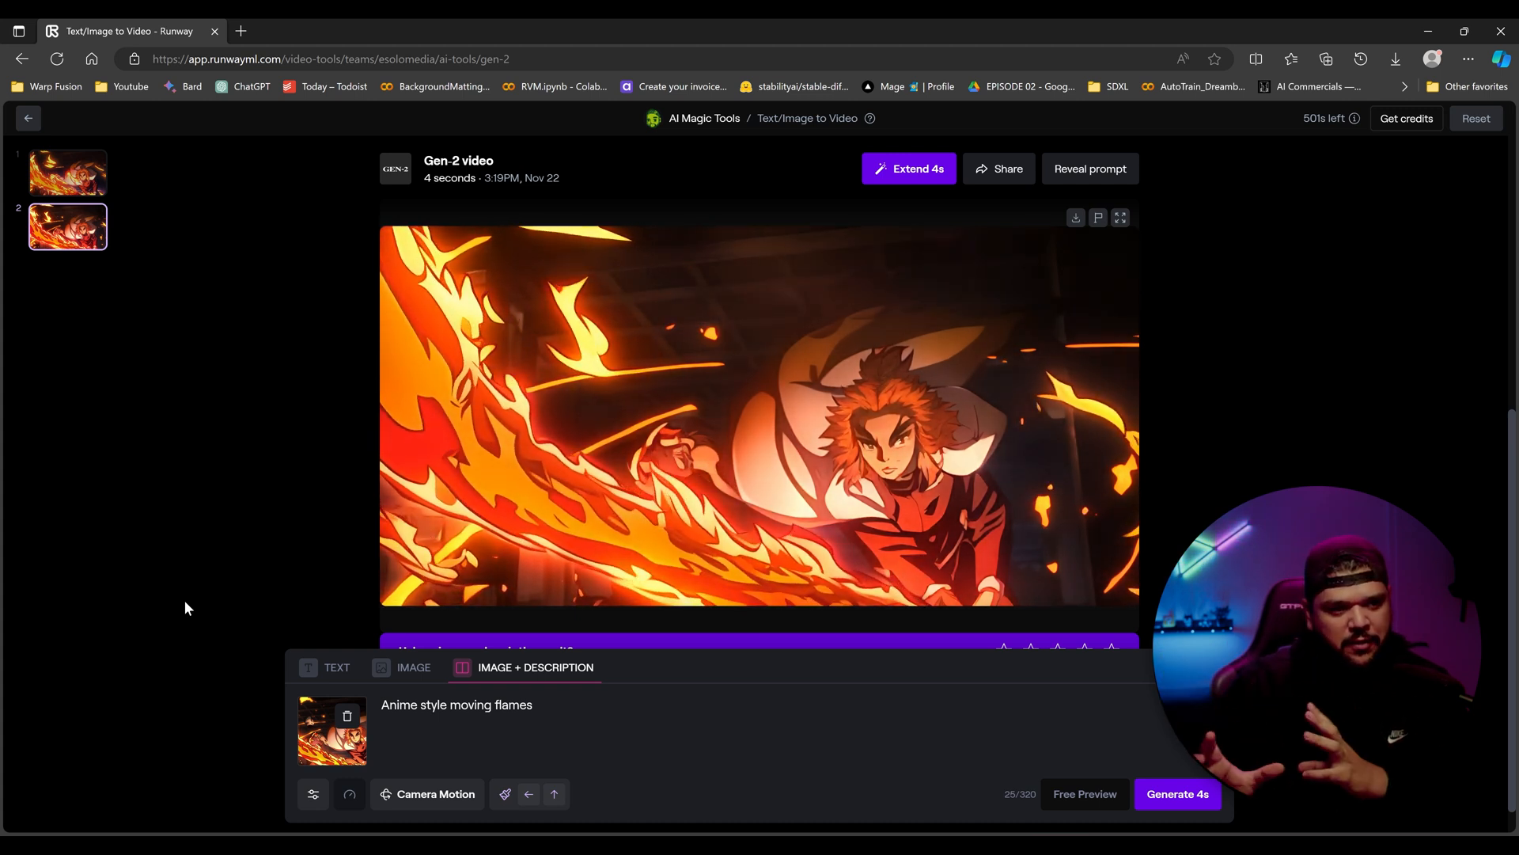
left_click(503, 793)
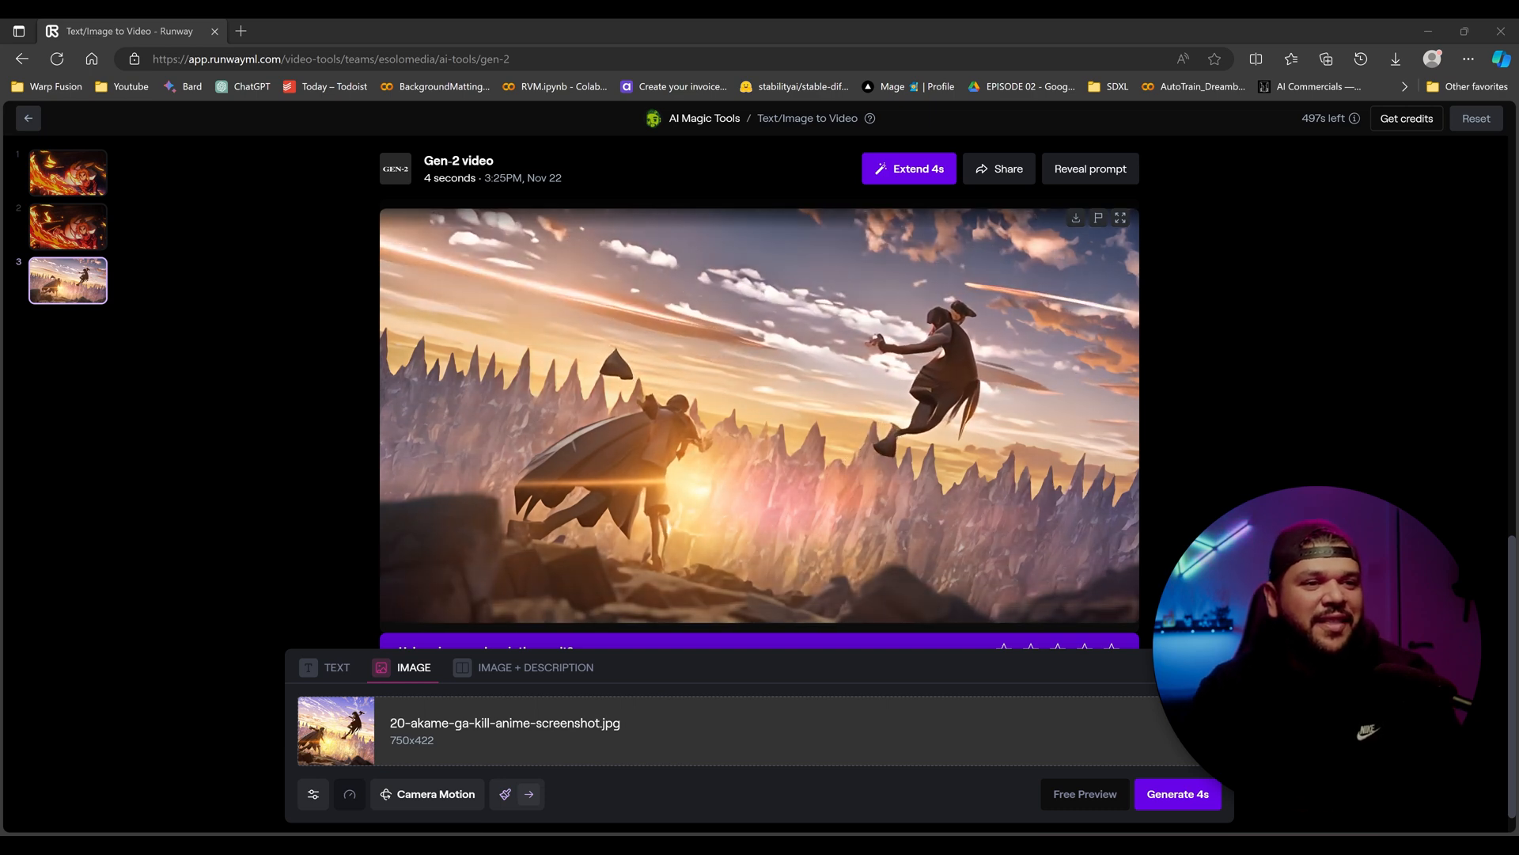
Step: Play the Akame ga Kill fight clip full screen, then exit back toward the dashboard
left_click(1121, 217)
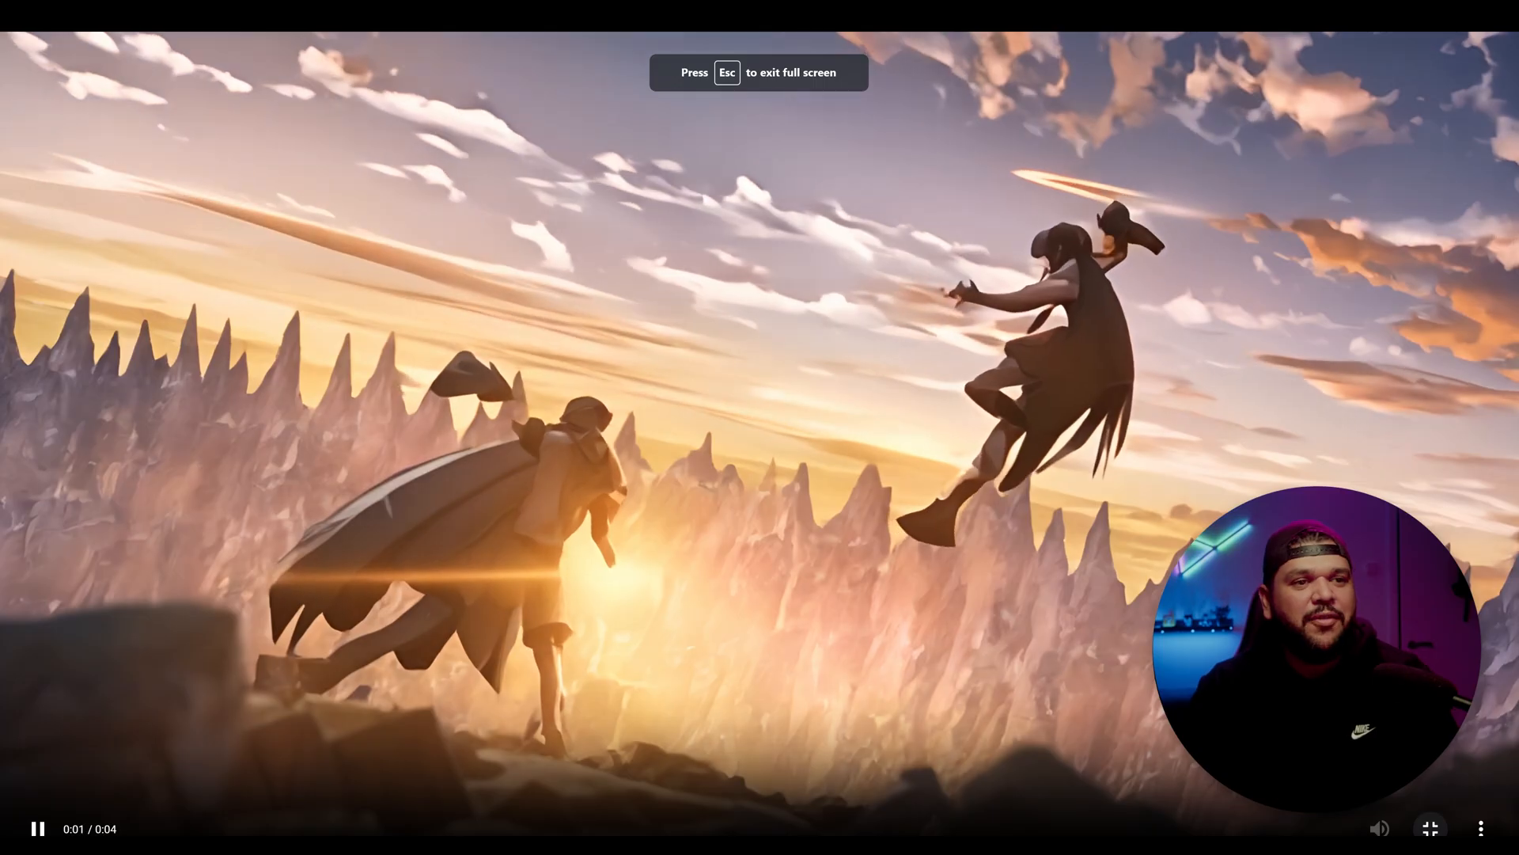
key("Escape")
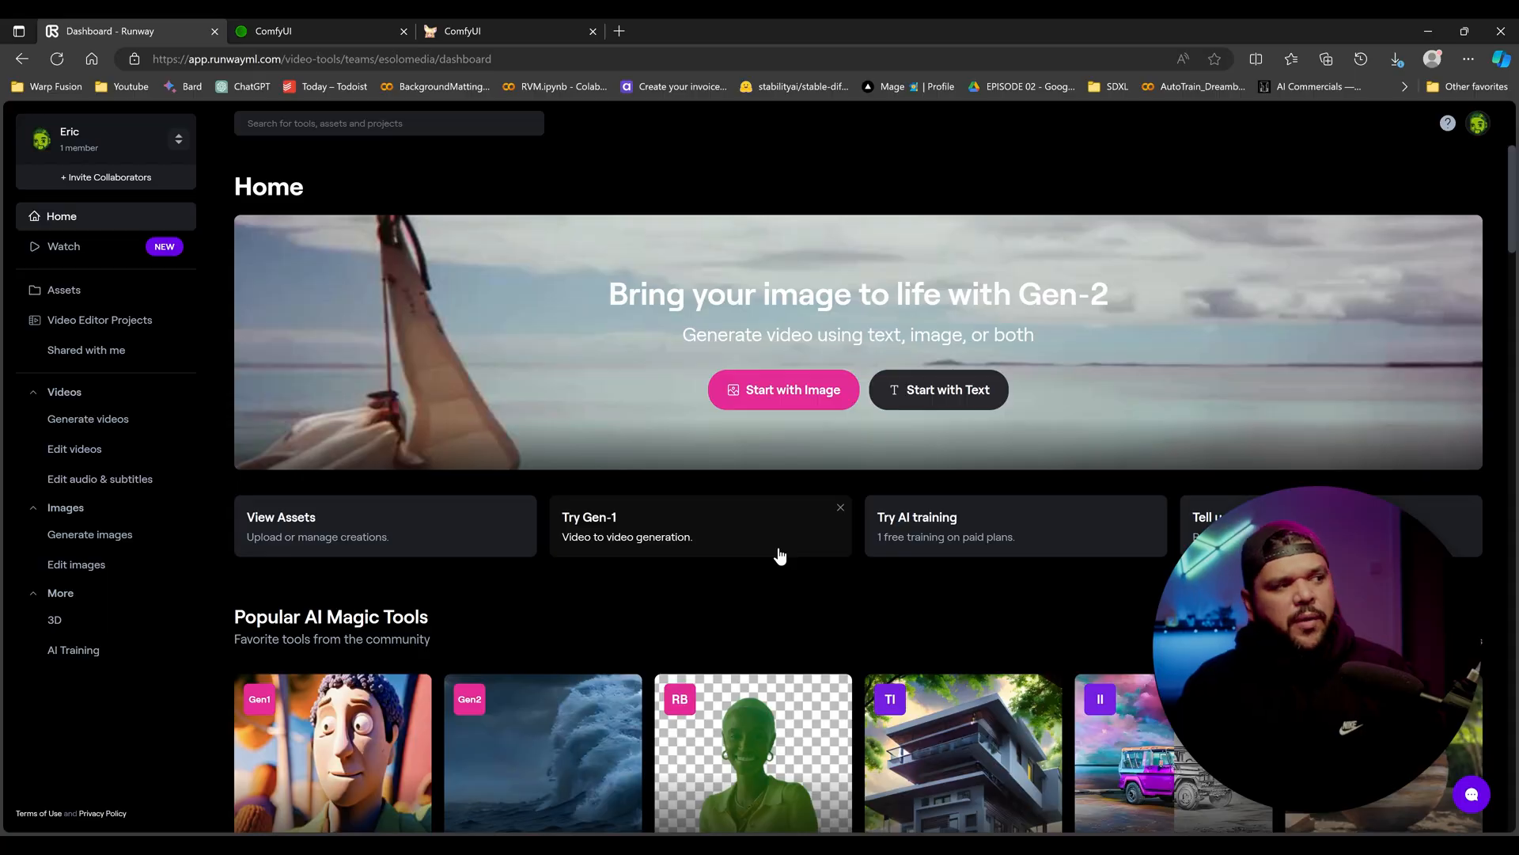